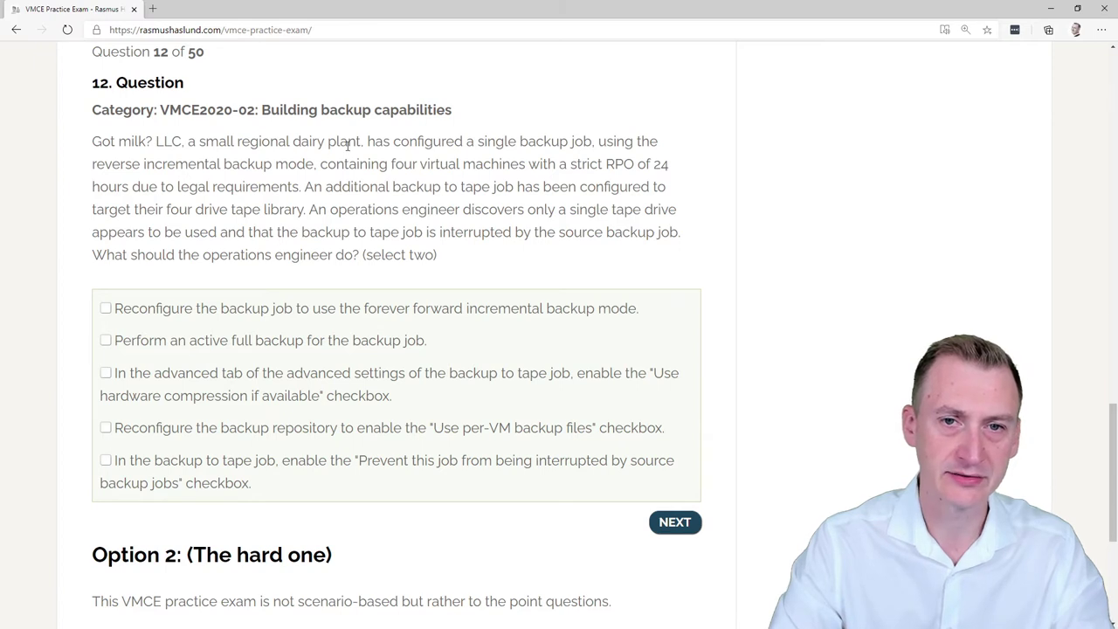
Read question 12, briefly highlighting the phrase about the tape job being interrupted.
{"action": "double_click", "coordinate": [528, 140]}
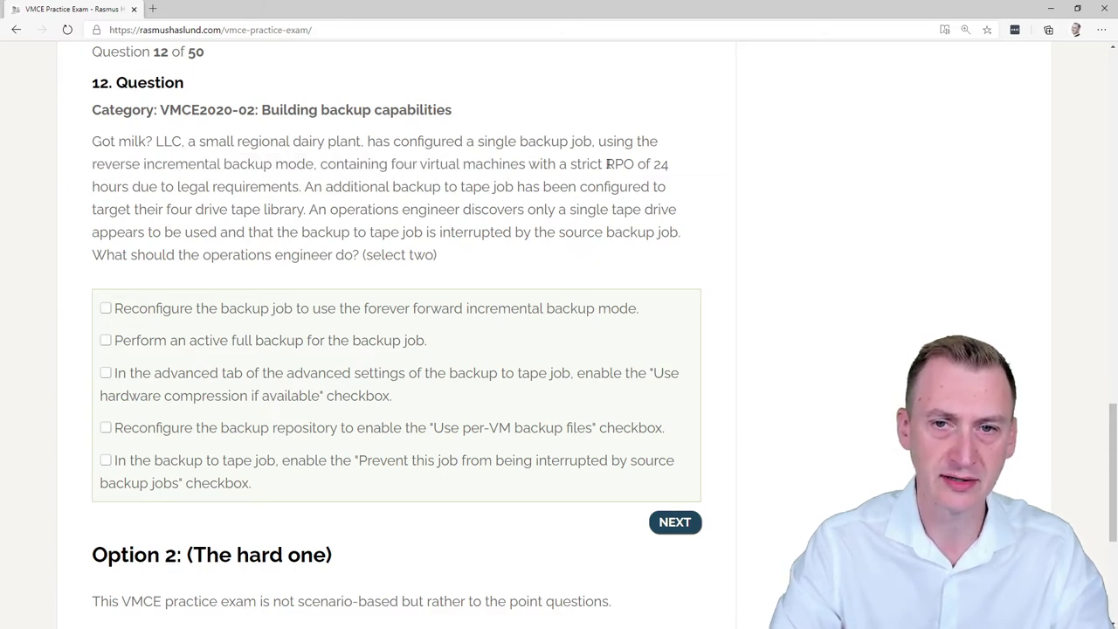
{"action": "left_click_drag", "start_coordinate": [653, 164], "coordinate": [174, 185]}
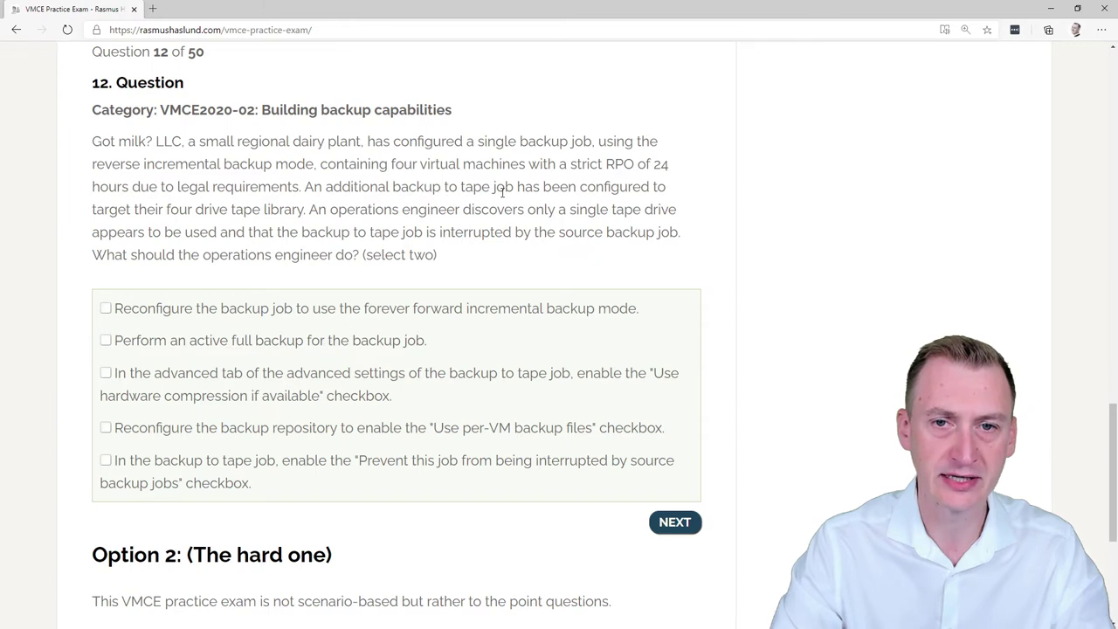
{"action": "mouse_move", "coordinate": [114, 210]}
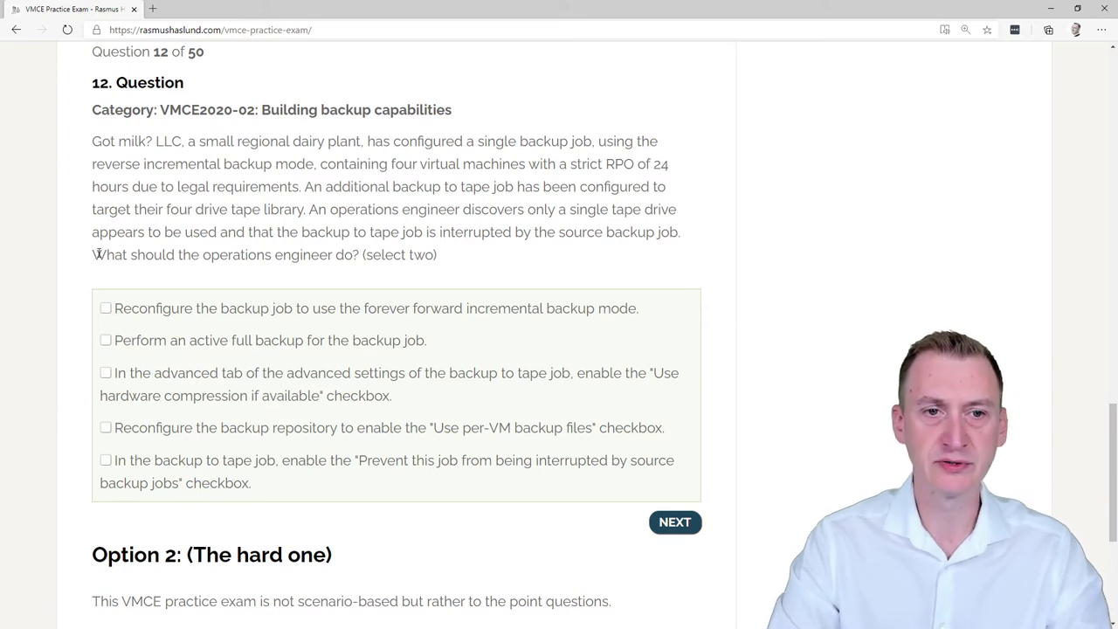
{"action": "mouse_move", "coordinate": [428, 227]}
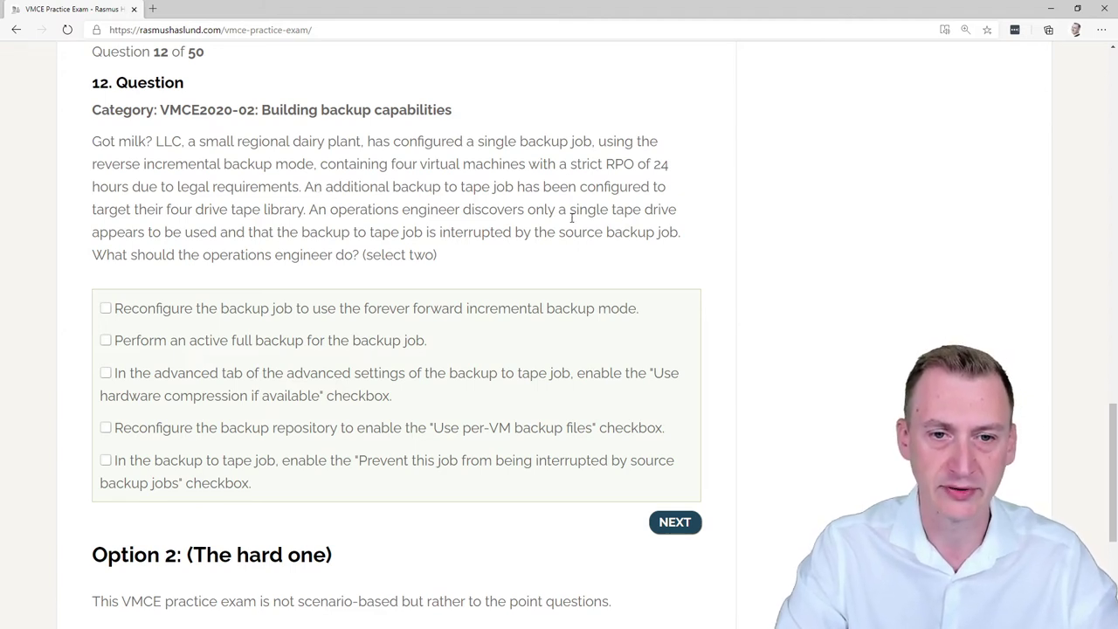
{"action": "mouse_move", "coordinate": [585, 194]}
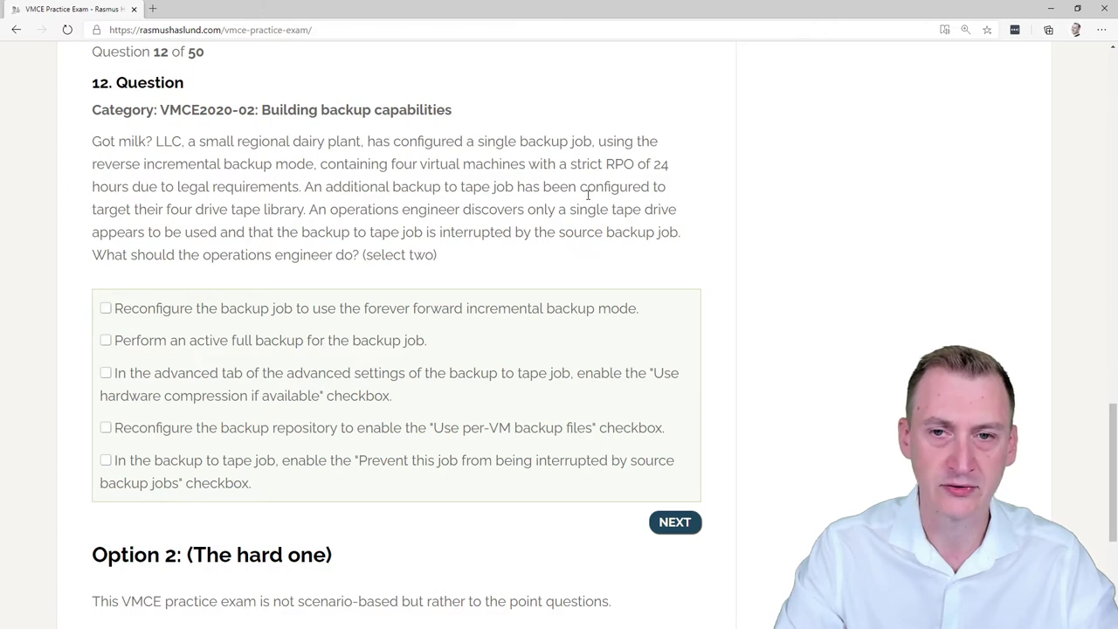
{"action": "double_click", "coordinate": [622, 210]}
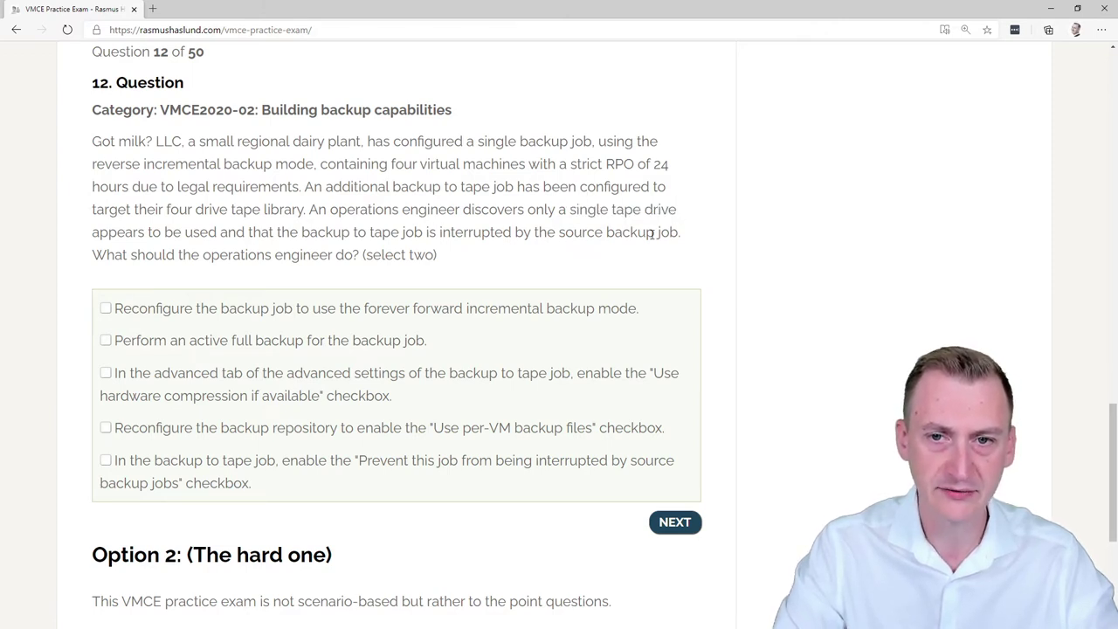
{"action": "left_click_drag", "start_coordinate": [300, 230], "coordinate": [680, 231]}
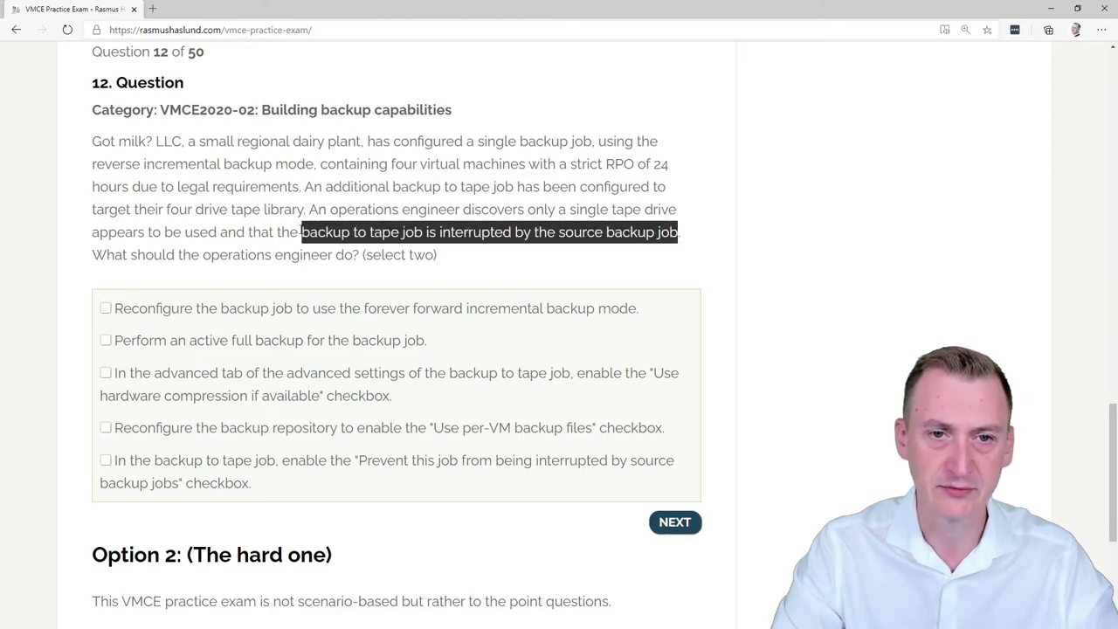
{"action": "left_click", "coordinate": [423, 230]}
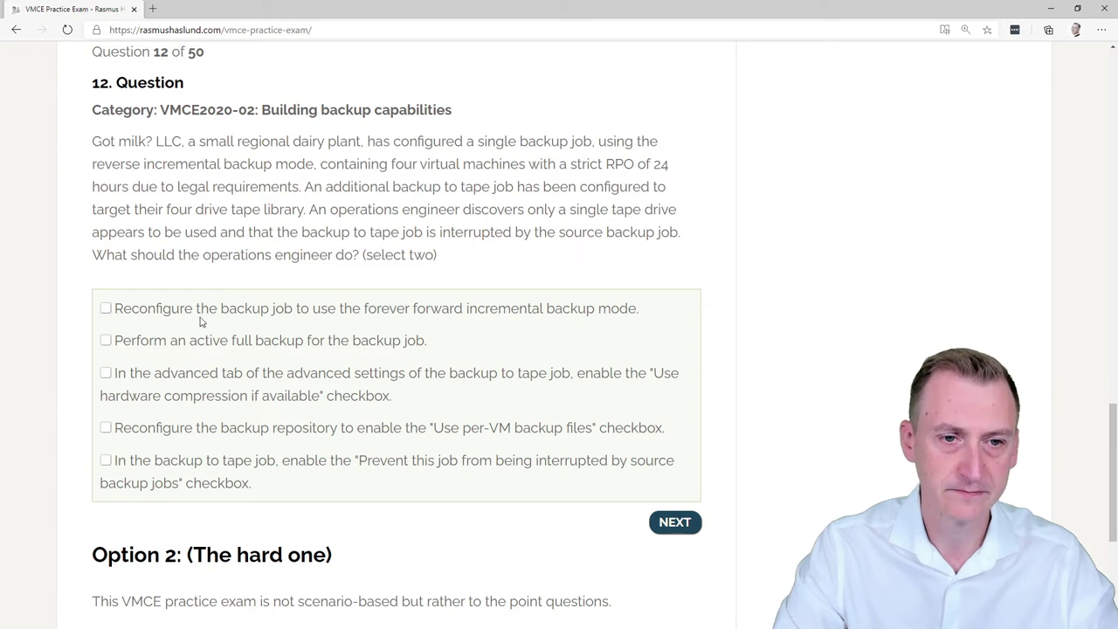
{"action": "mouse_move", "coordinate": [157, 316]}
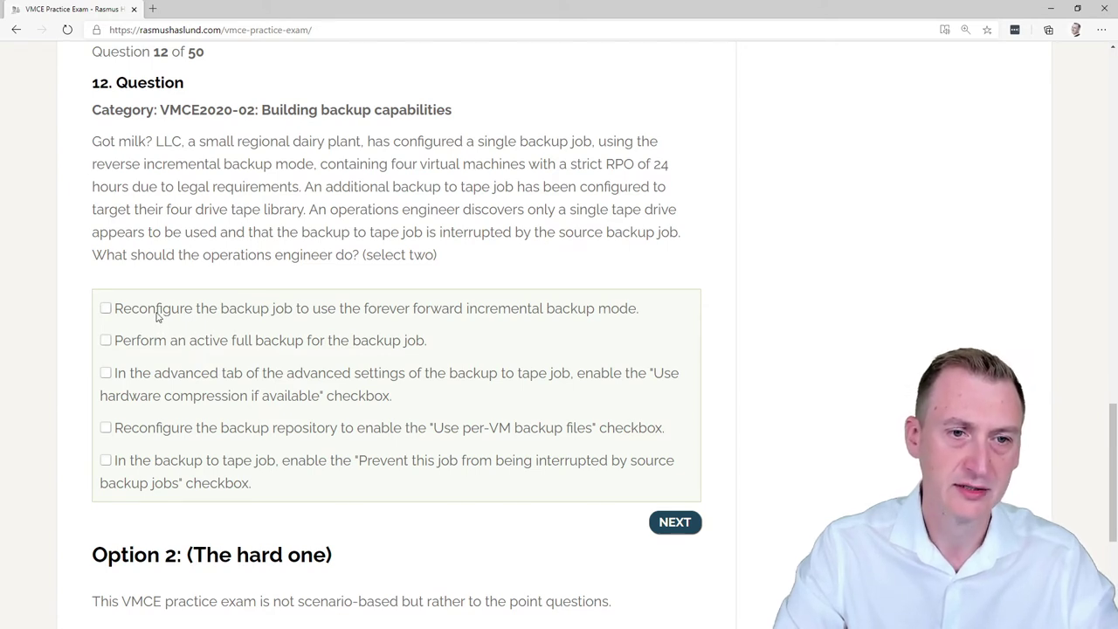
Tick and untick each answer in turn: forever forward incremental, active full, hardware compression, per-VM files.
{"action": "left_click", "coordinate": [105, 308]}
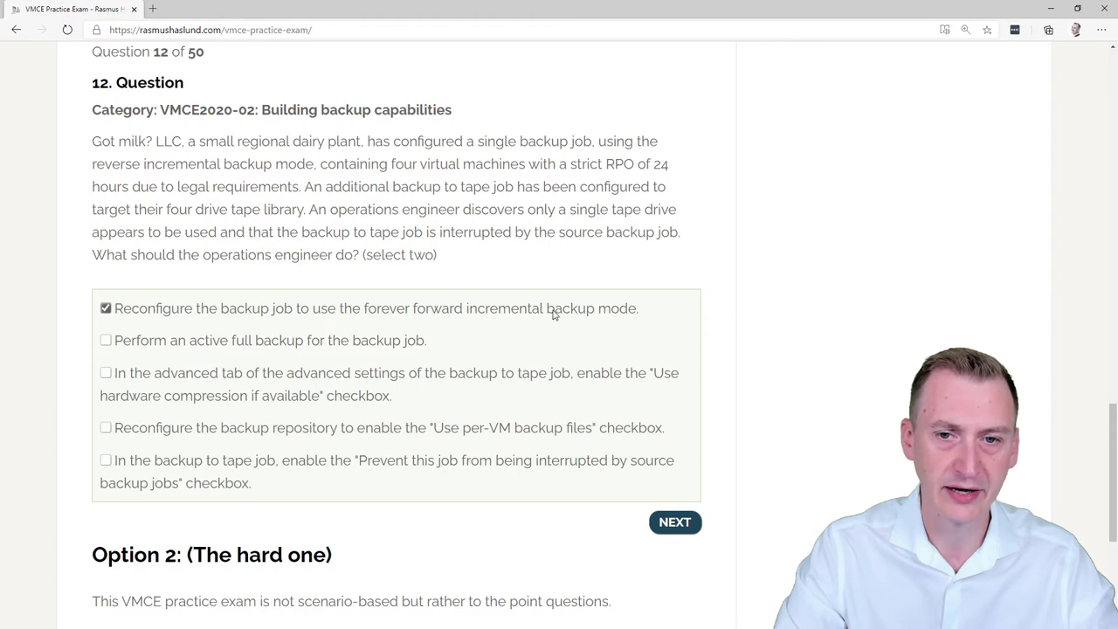
{"action": "left_click", "coordinate": [105, 308]}
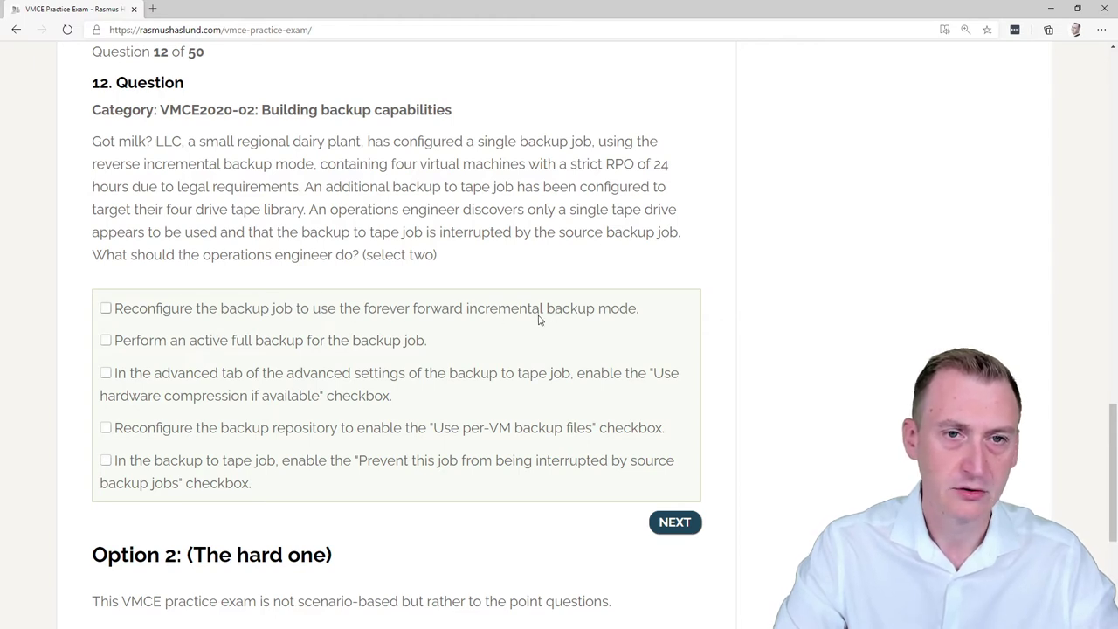
{"action": "mouse_move", "coordinate": [447, 318]}
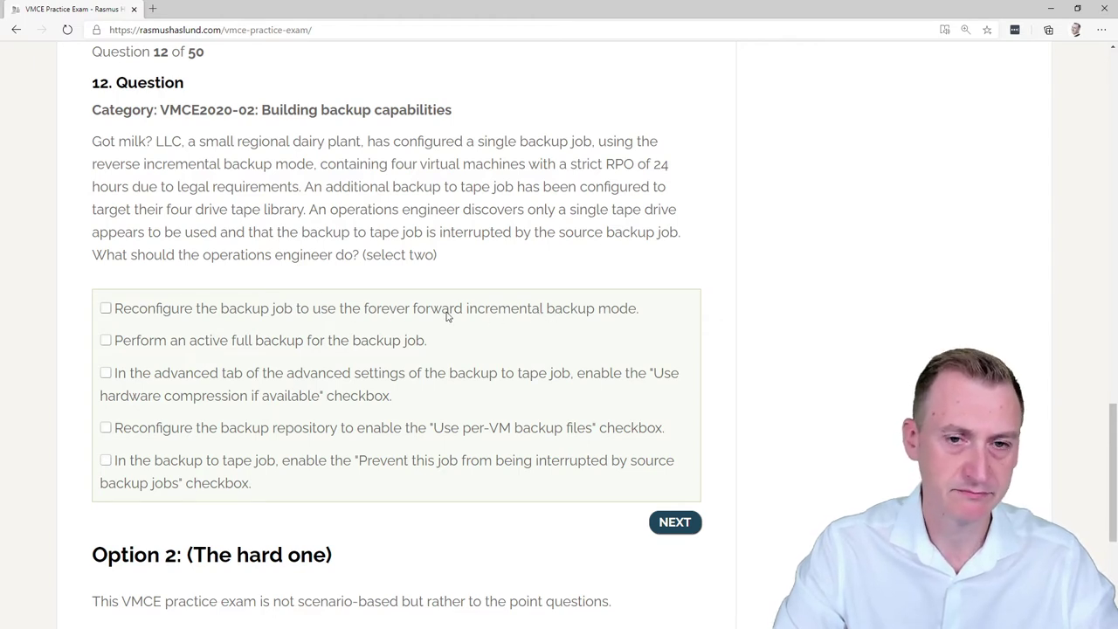
{"action": "mouse_move", "coordinate": [271, 157]}
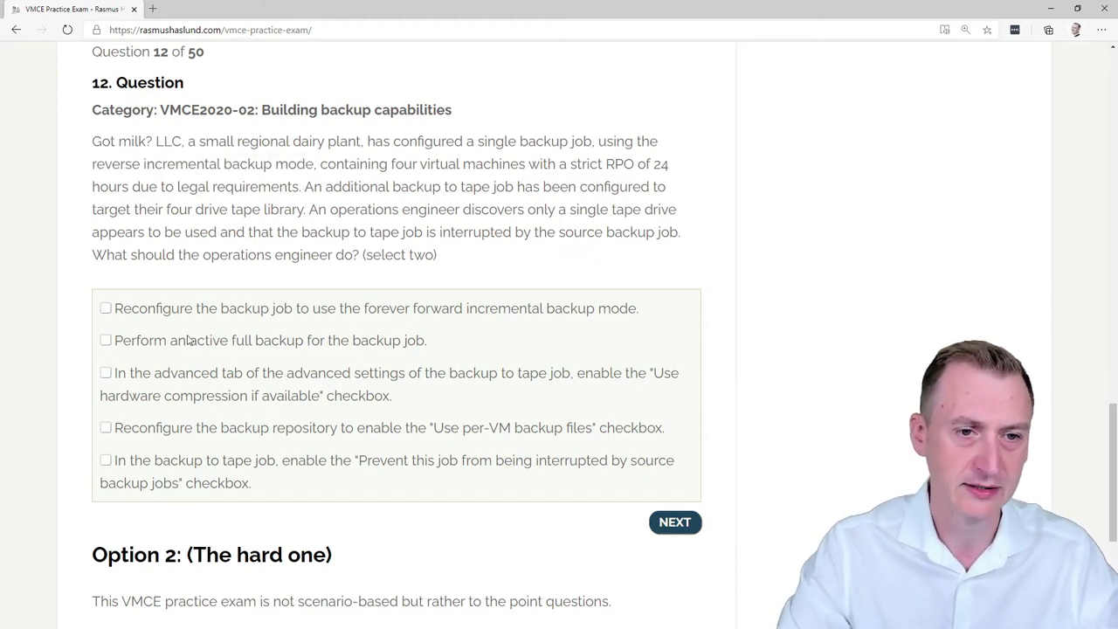
{"action": "mouse_move", "coordinate": [405, 347]}
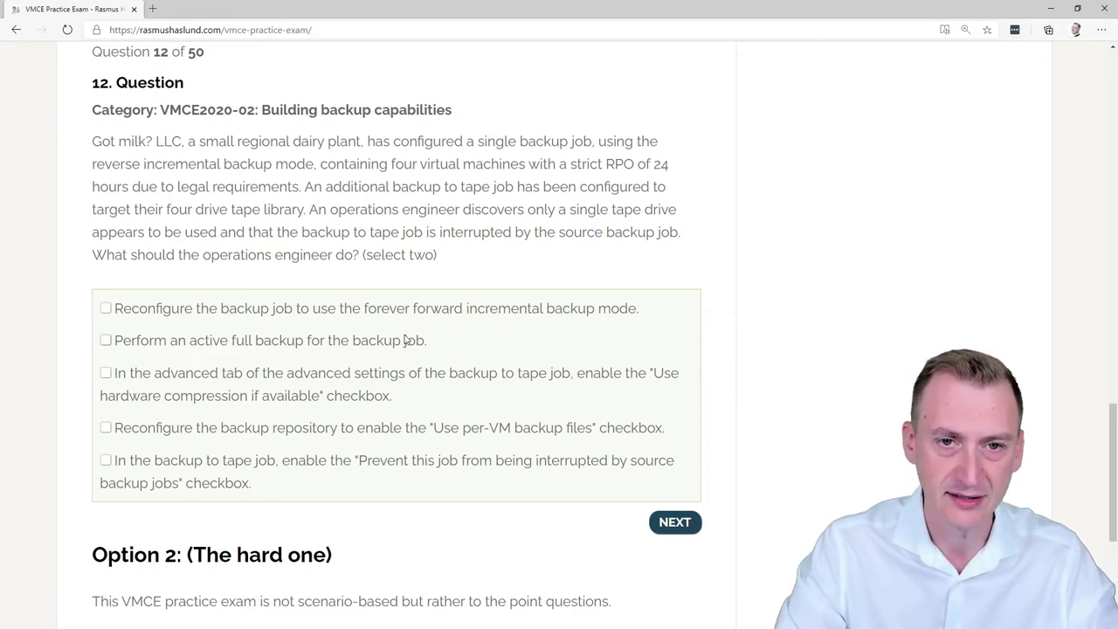
{"action": "mouse_move", "coordinate": [350, 206]}
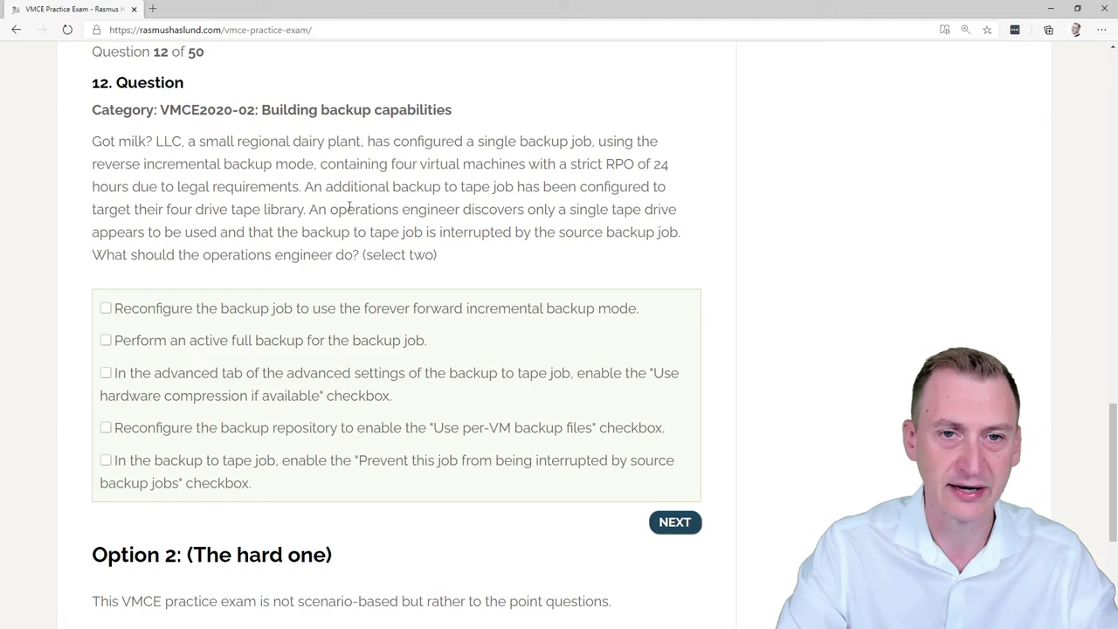
{"action": "left_click", "coordinate": [105, 339]}
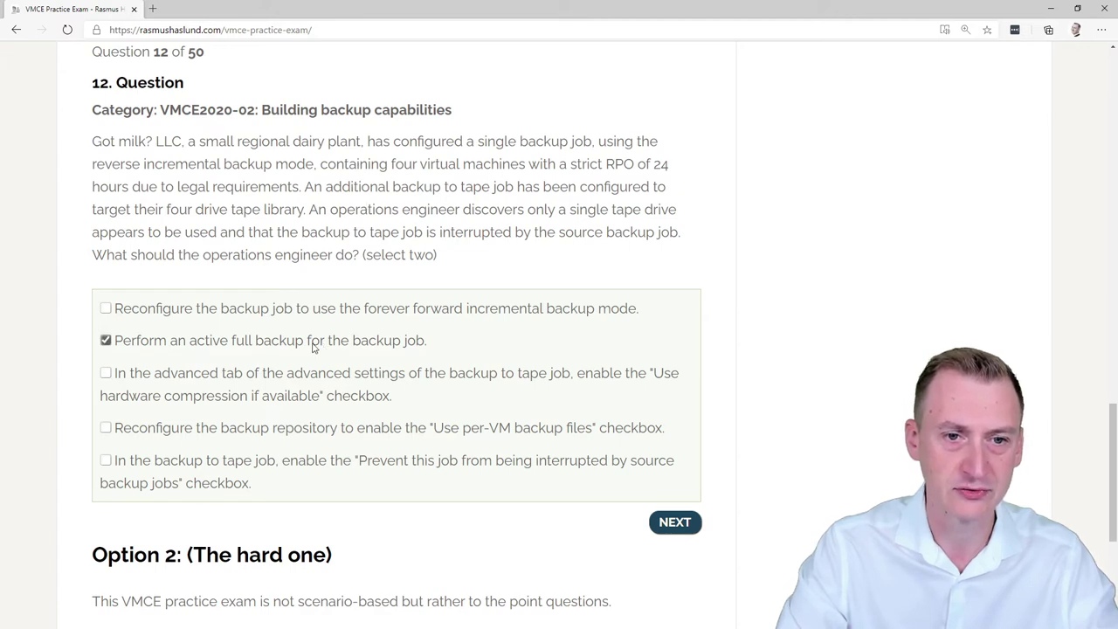
{"action": "left_click", "coordinate": [105, 339]}
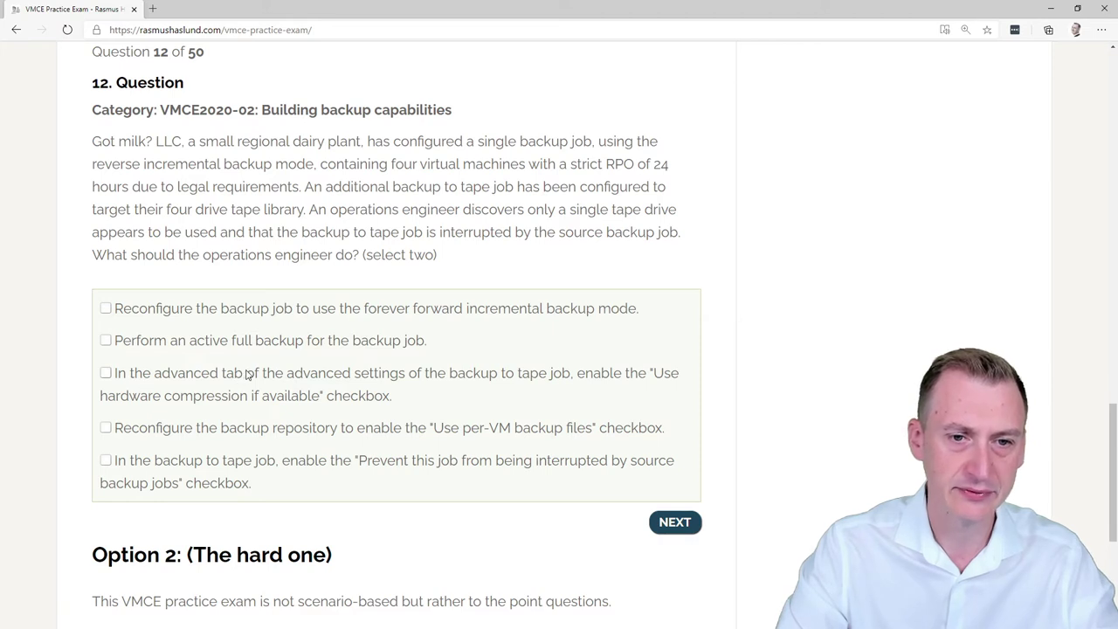
{"action": "mouse_move", "coordinate": [260, 381]}
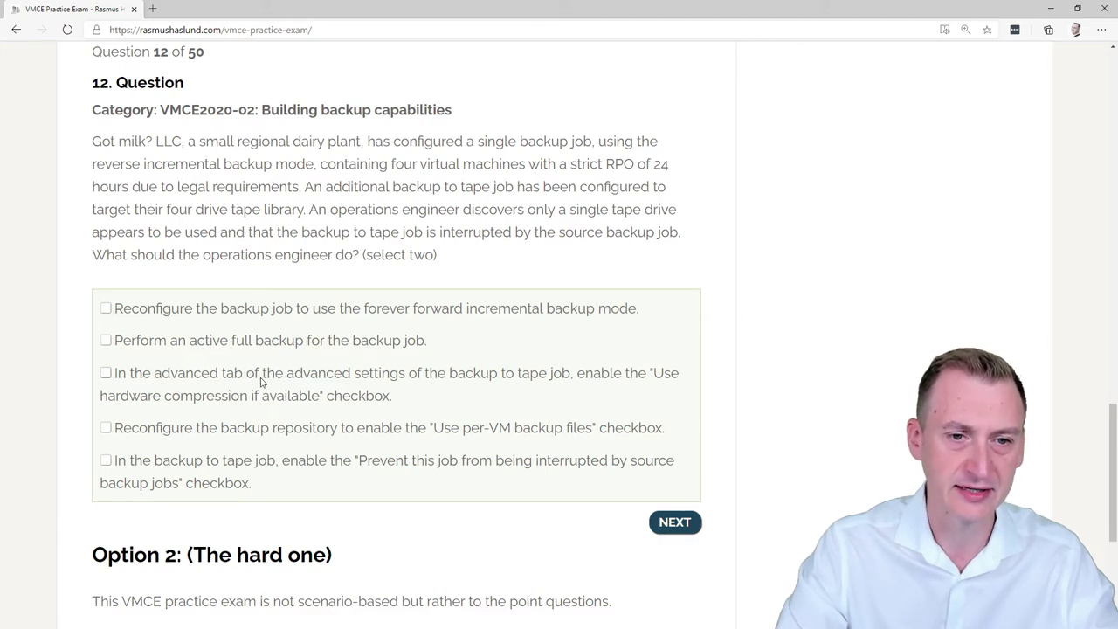
{"action": "mouse_move", "coordinate": [406, 384]}
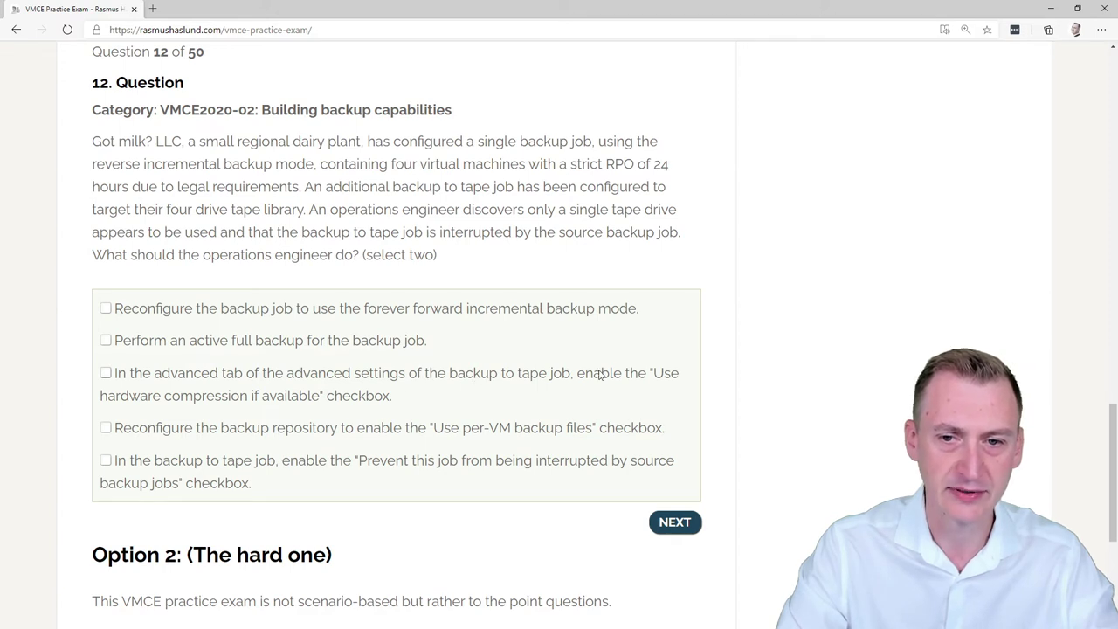
{"action": "left_click", "coordinate": [105, 374]}
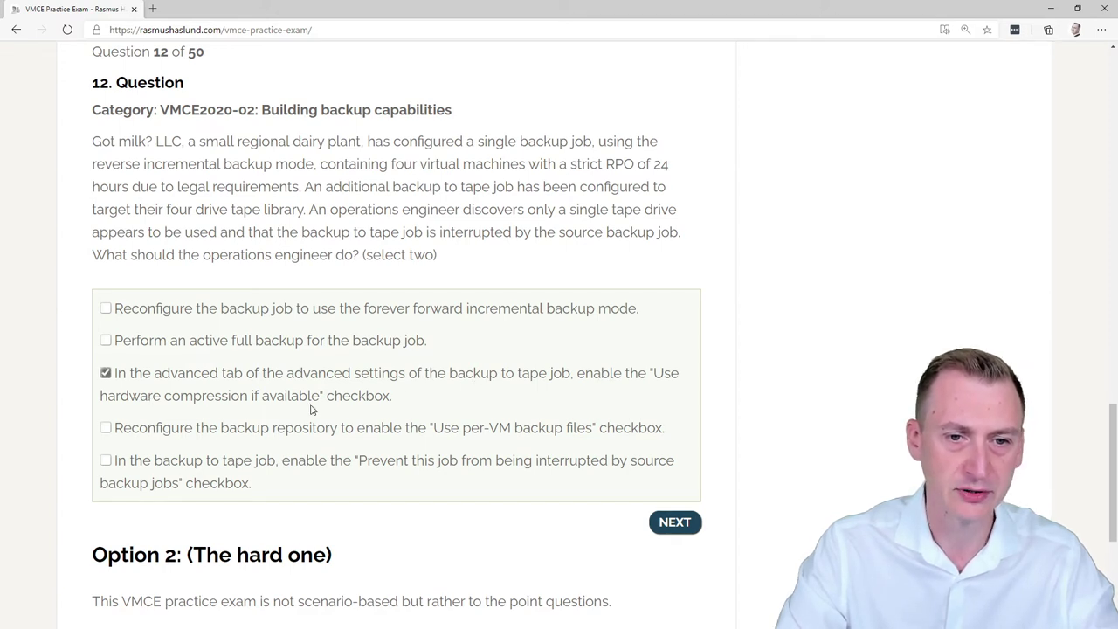
{"action": "mouse_move", "coordinate": [318, 402]}
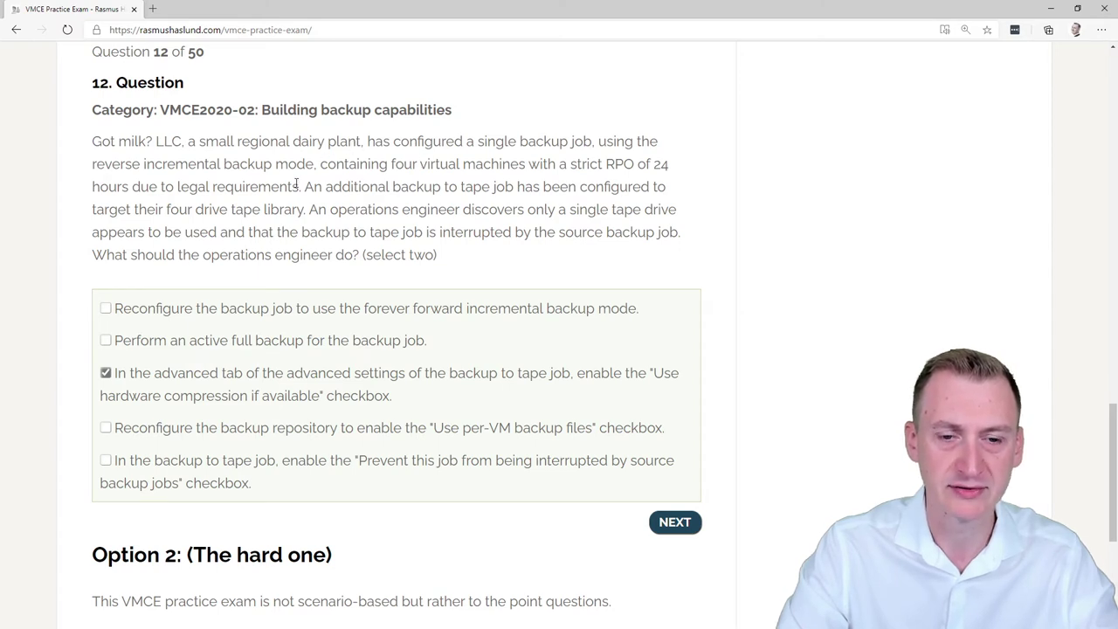
{"action": "mouse_move", "coordinate": [220, 403]}
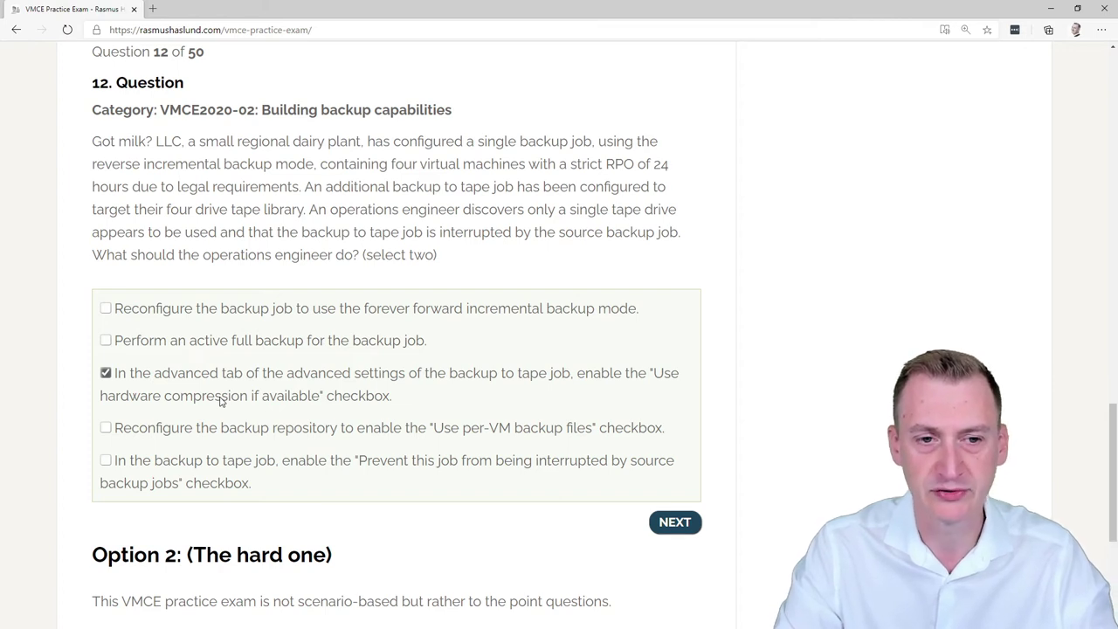
{"action": "mouse_move", "coordinate": [171, 402]}
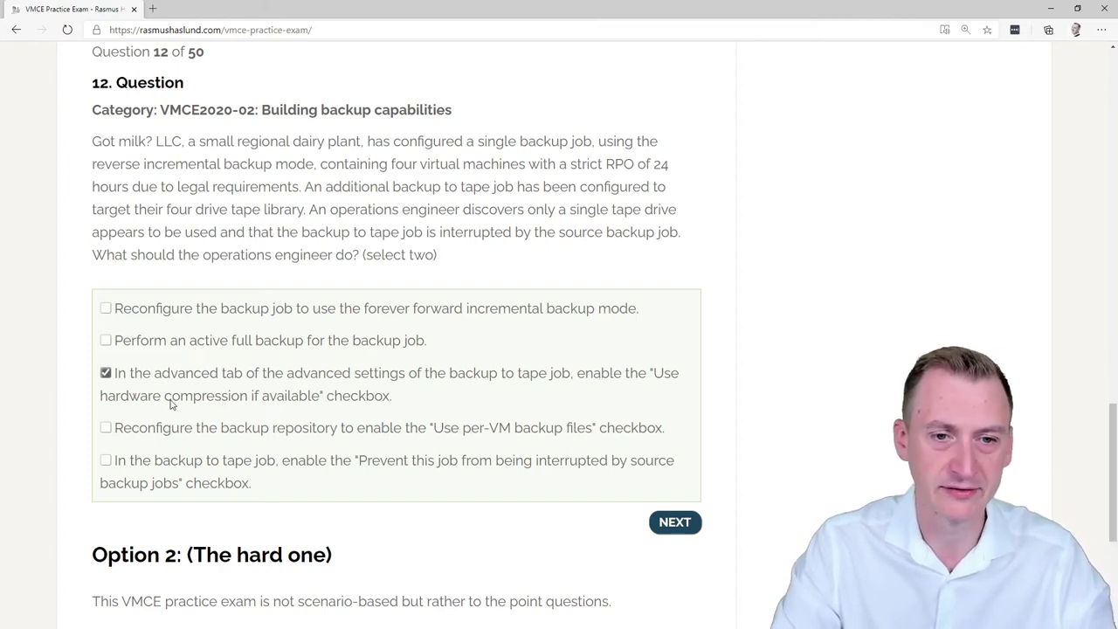
{"action": "left_click", "coordinate": [104, 374]}
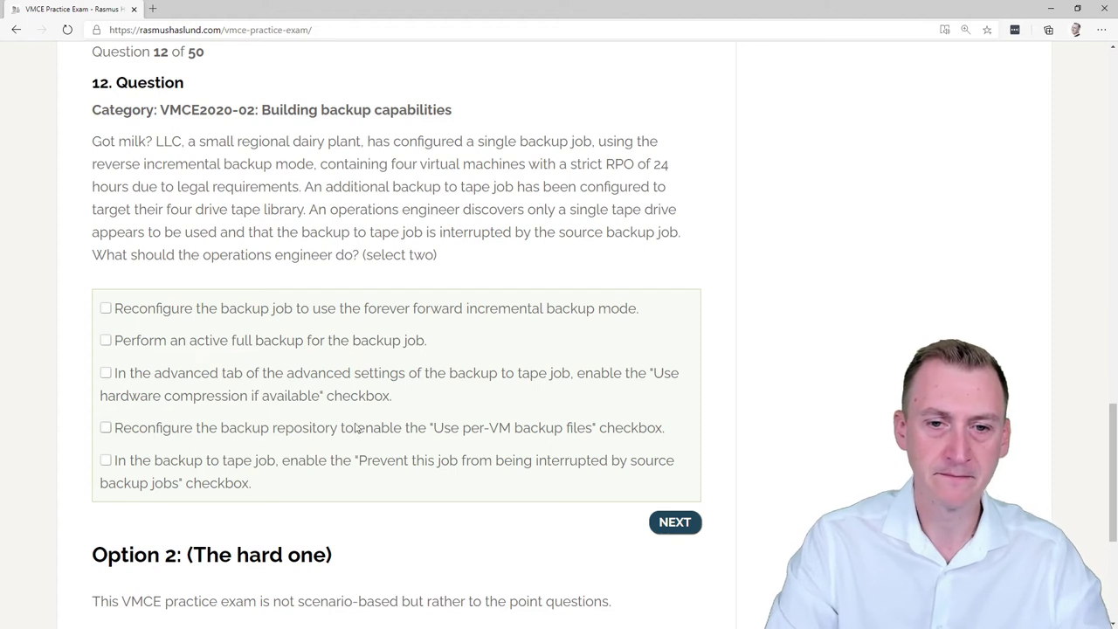
{"action": "mouse_move", "coordinate": [595, 434]}
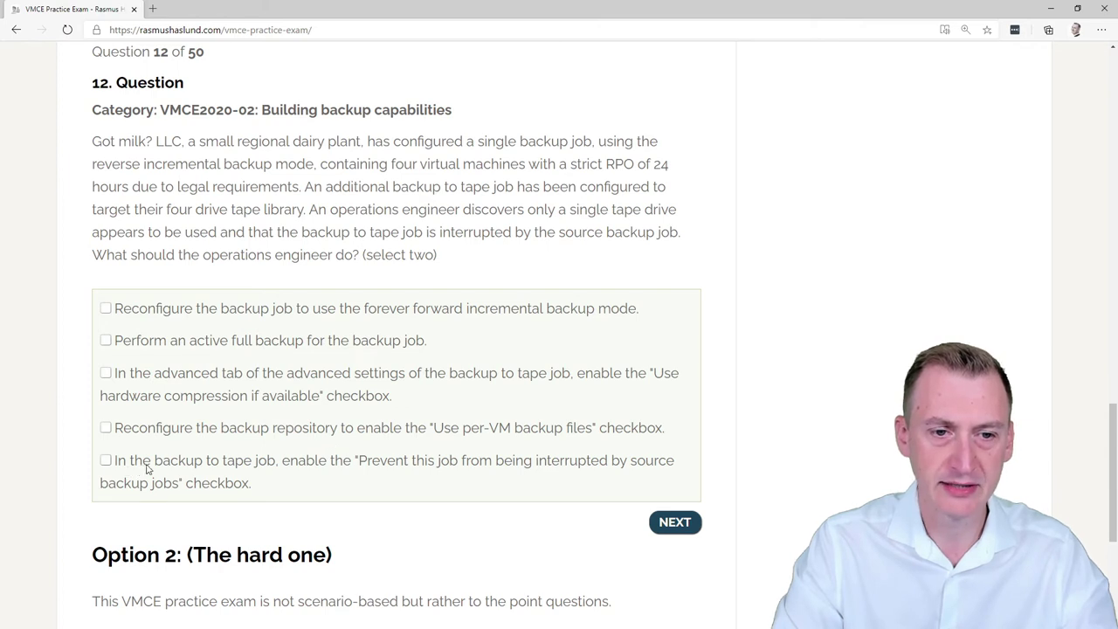
{"action": "mouse_move", "coordinate": [283, 468]}
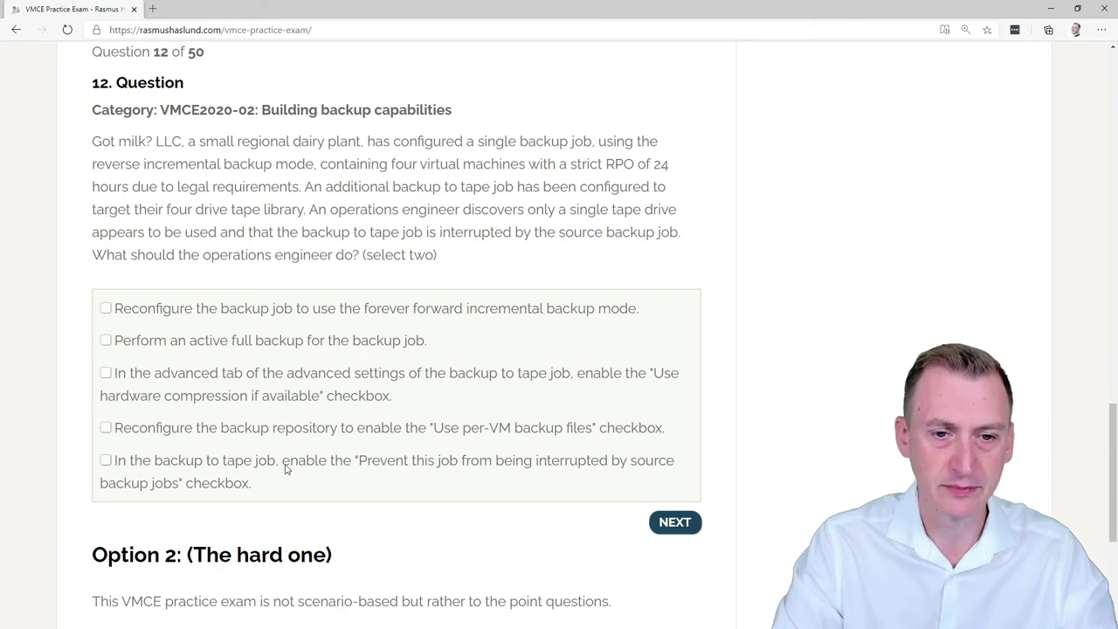
{"action": "mouse_move", "coordinate": [434, 464]}
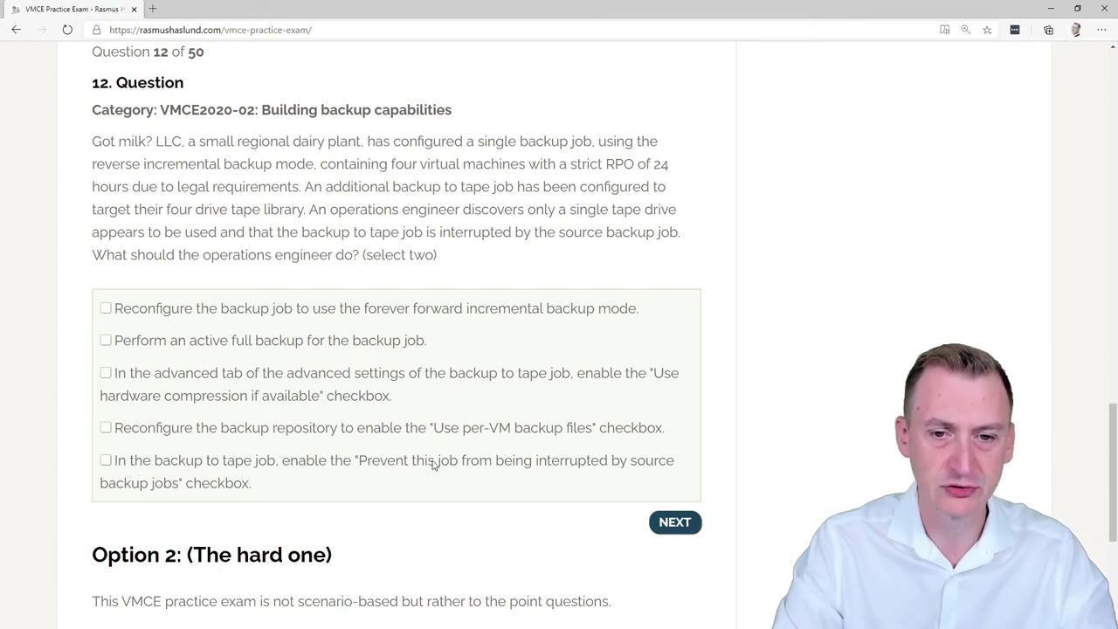
{"action": "mouse_move", "coordinate": [224, 465]}
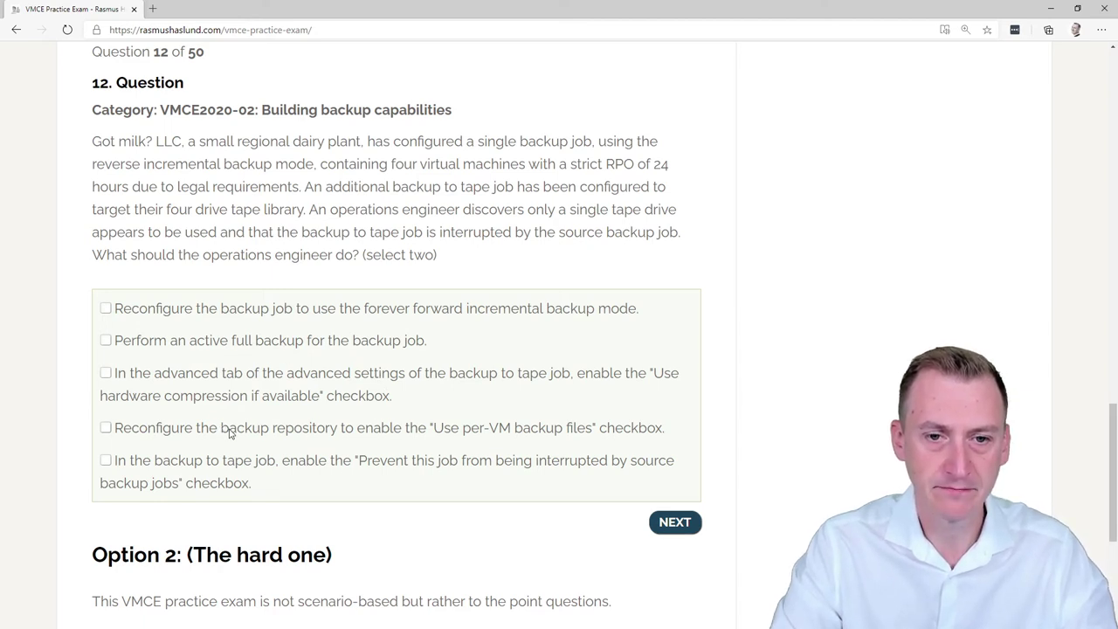
{"action": "left_click", "coordinate": [105, 426]}
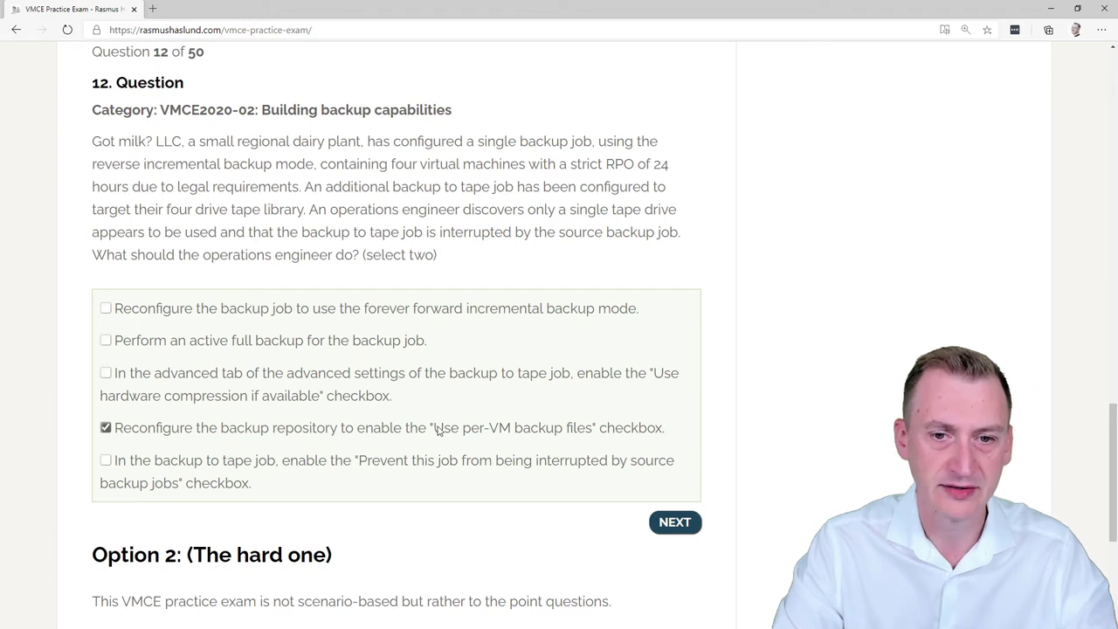
{"action": "left_click", "coordinate": [105, 426]}
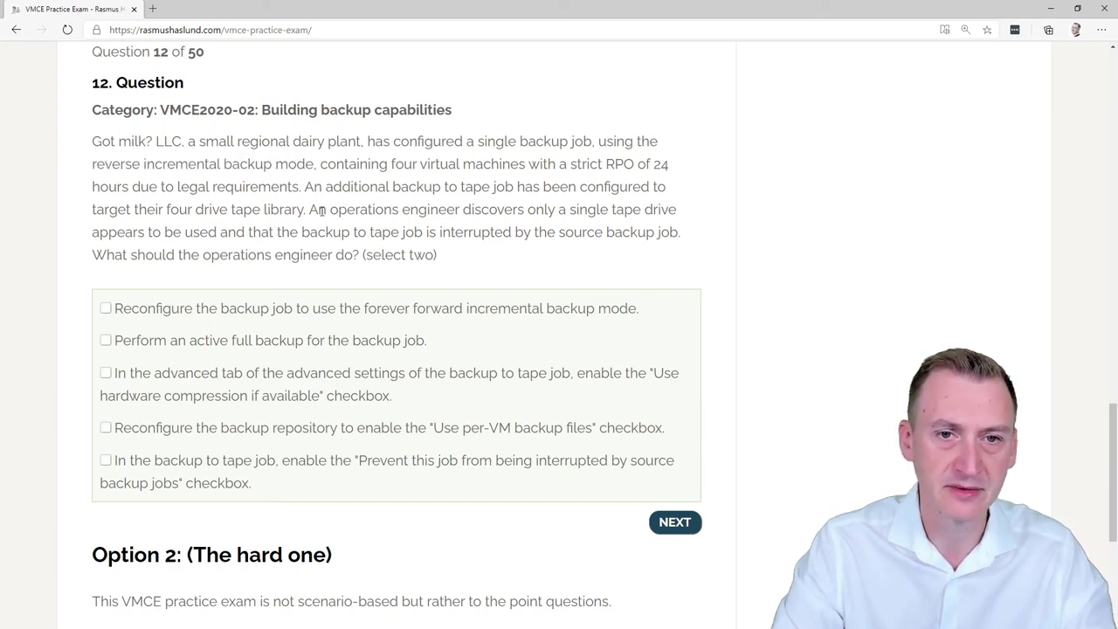
Highlight 'single tape drive' in the question and tick the per-VM backup files answer.
{"action": "left_click_drag", "start_coordinate": [307, 210], "coordinate": [675, 210]}
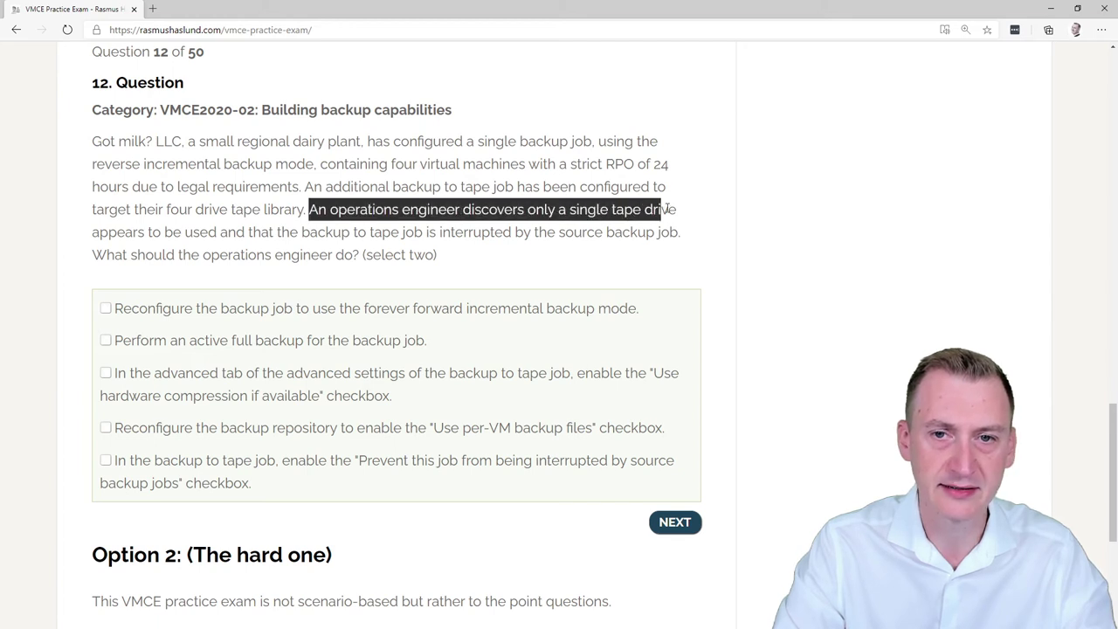
{"action": "left_click", "coordinate": [673, 209]}
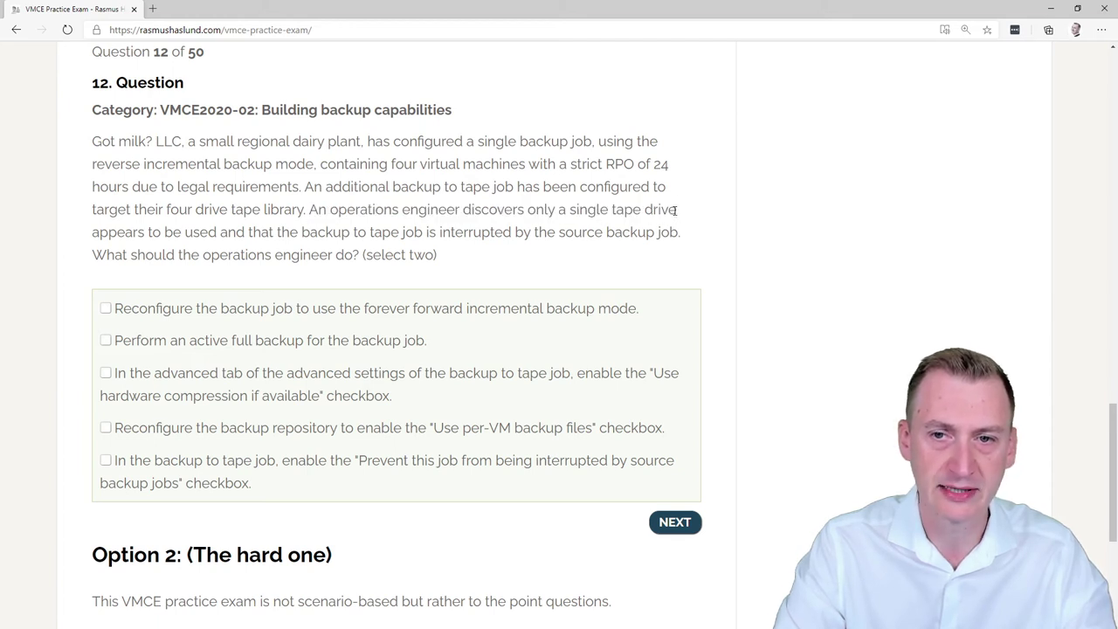
{"action": "left_click_drag", "start_coordinate": [309, 209], "coordinate": [674, 209]}
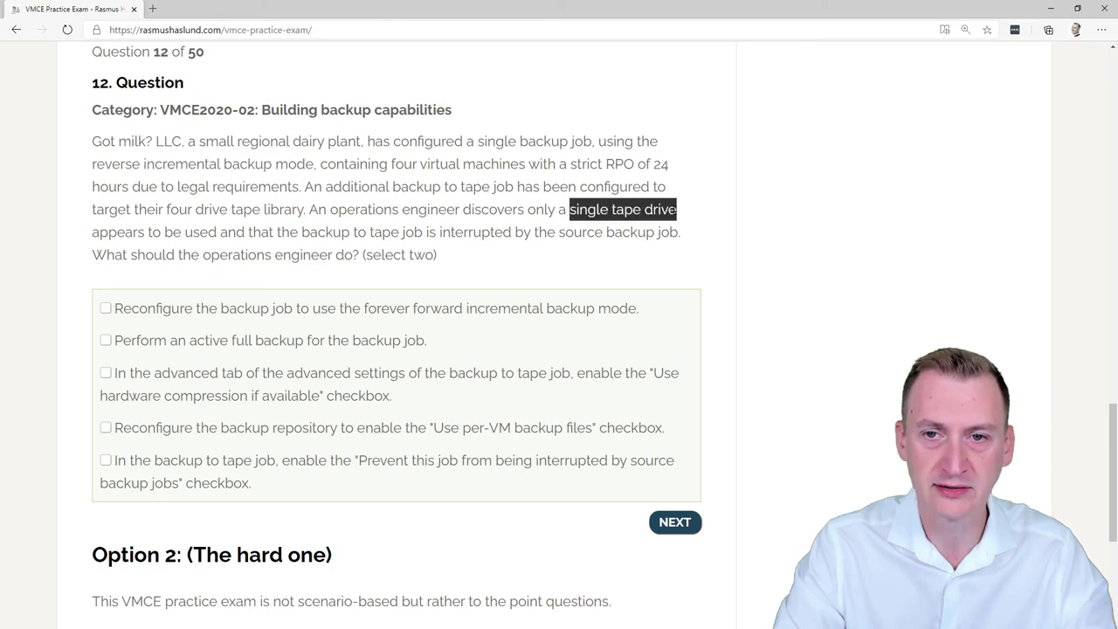
{"action": "mouse_move", "coordinate": [314, 395]}
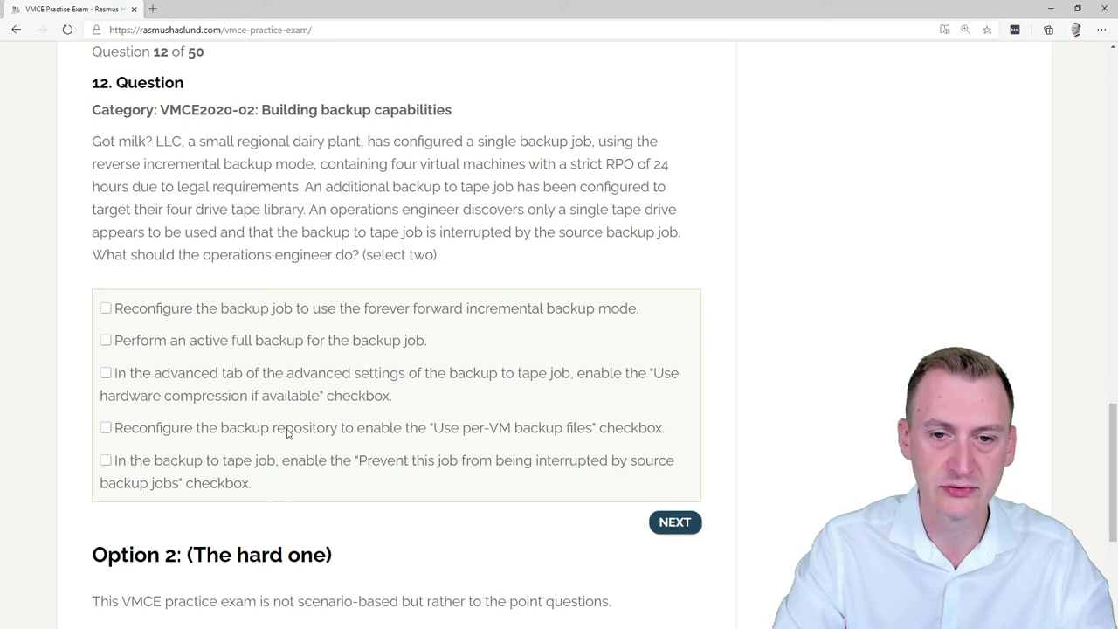
{"action": "left_click", "coordinate": [105, 426]}
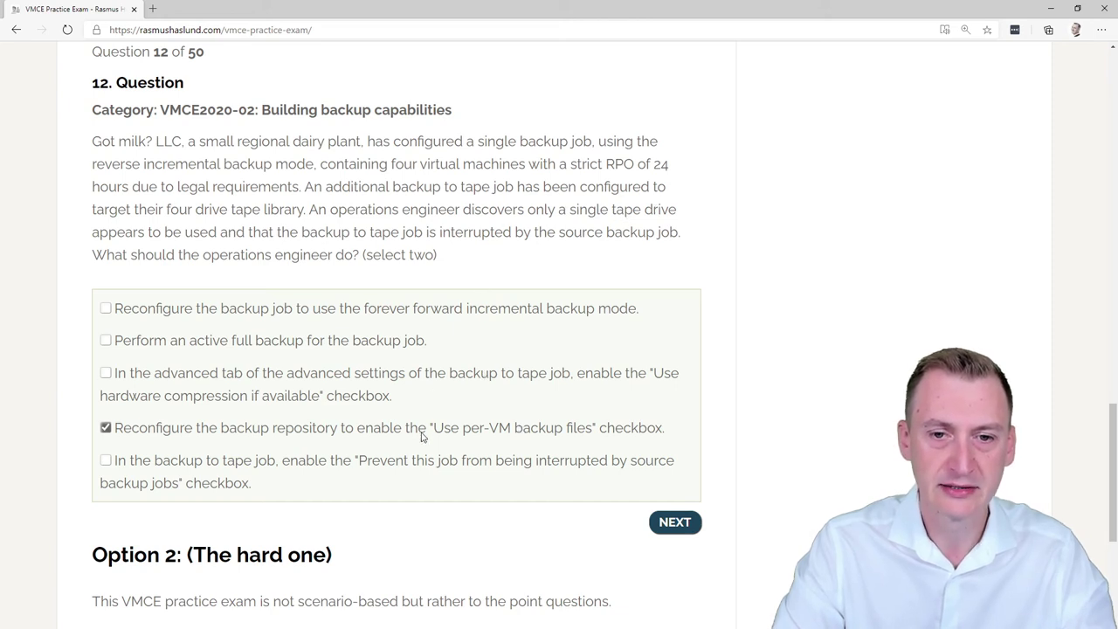
{"action": "mouse_move", "coordinate": [514, 433]}
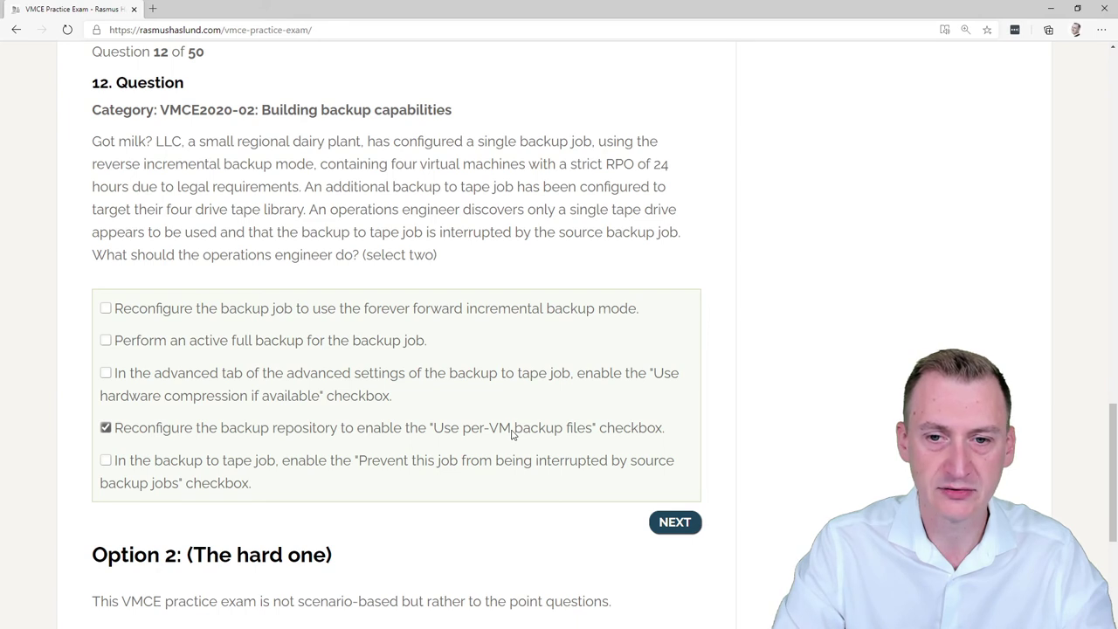
{"action": "mouse_move", "coordinate": [363, 435]}
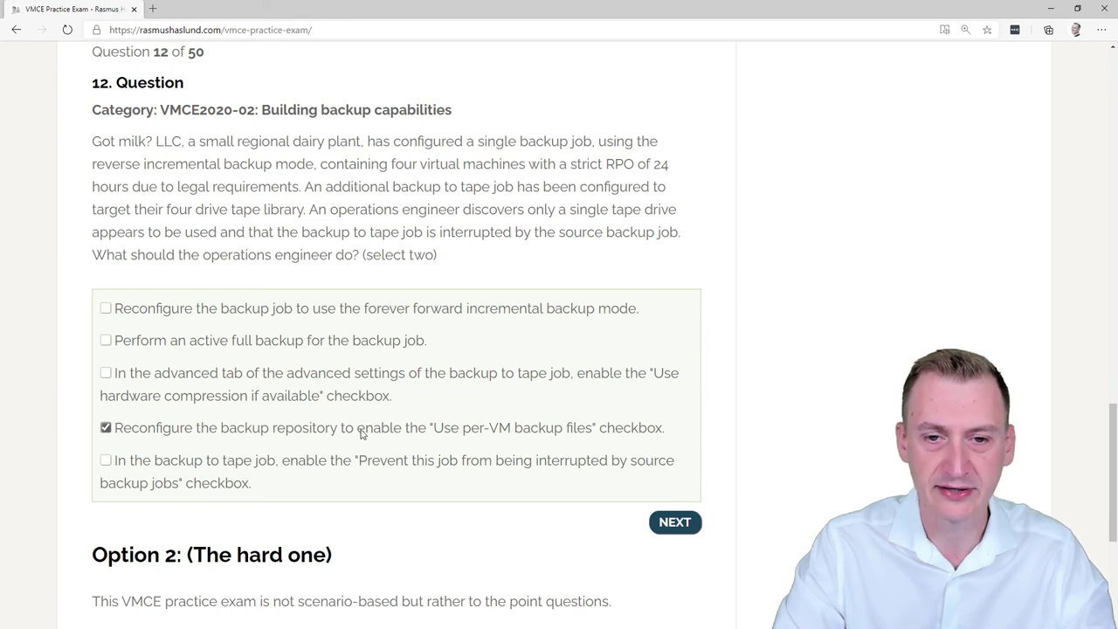
{"action": "mouse_move", "coordinate": [259, 356]}
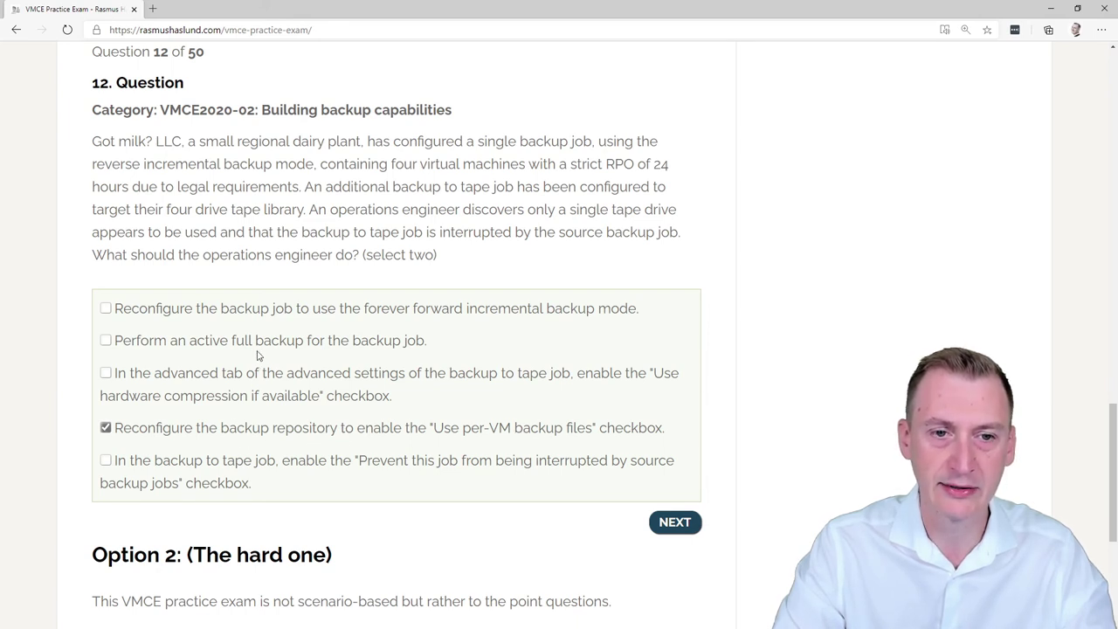
{"action": "mouse_move", "coordinate": [294, 341]}
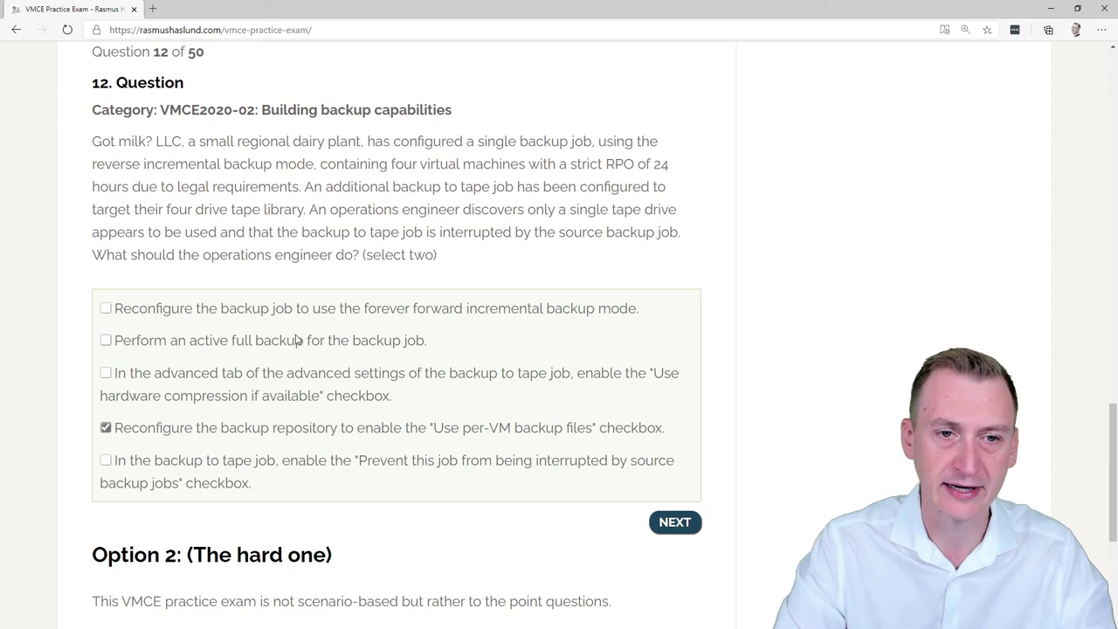
Tick the 'Perform an active full backup' answer alongside per-VM backup files.
{"action": "left_click", "coordinate": [105, 339]}
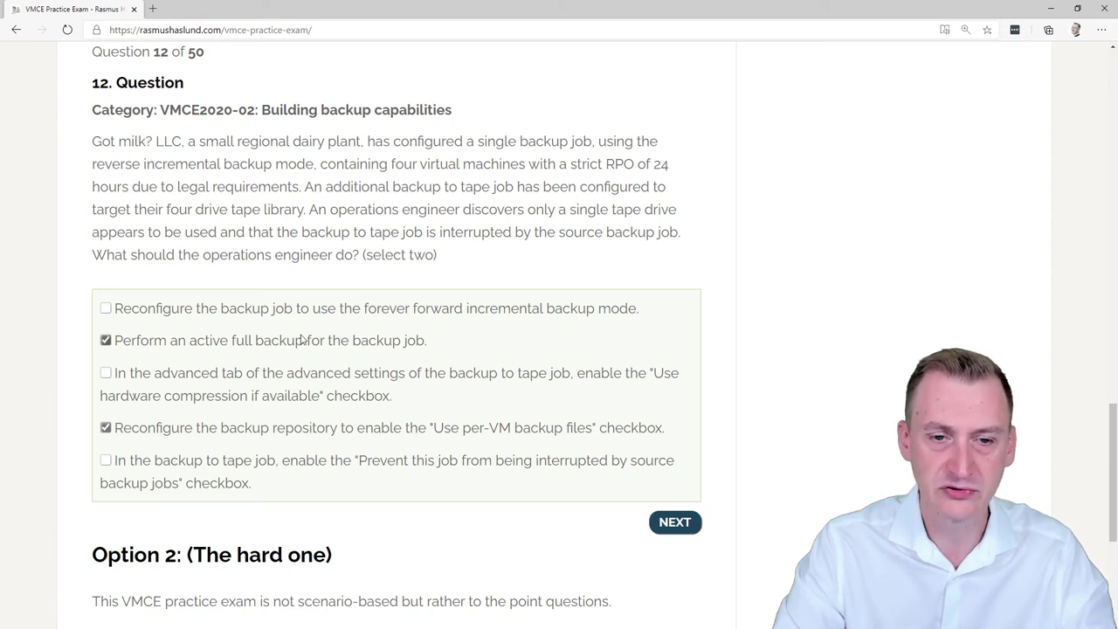
{"action": "mouse_move", "coordinate": [178, 444]}
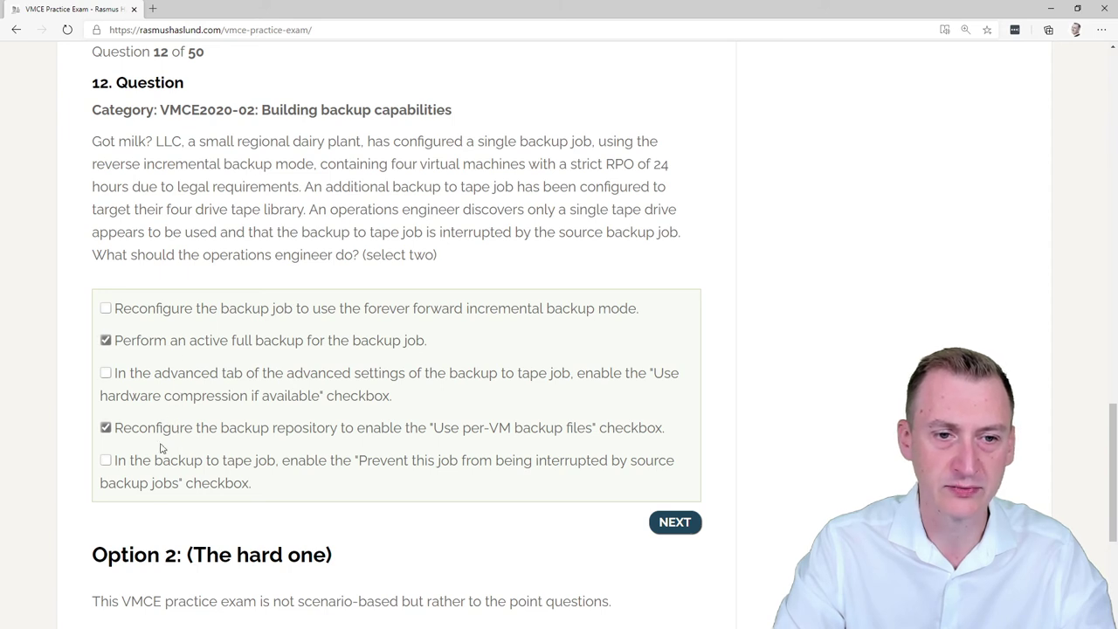
{"action": "mouse_move", "coordinate": [157, 465]}
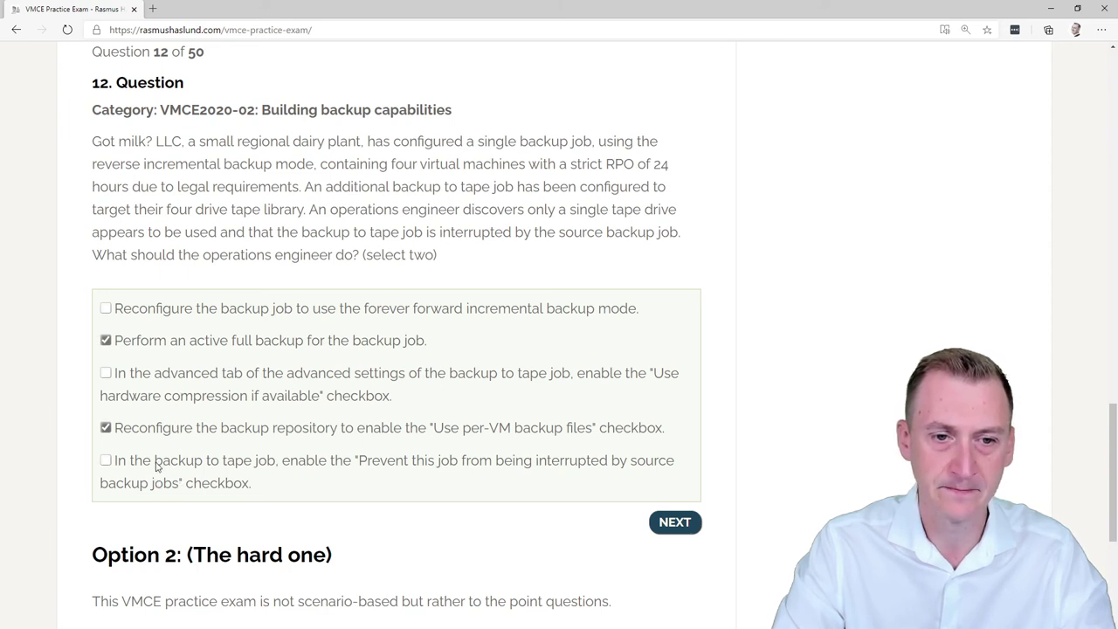
{"action": "mouse_move", "coordinate": [307, 468]}
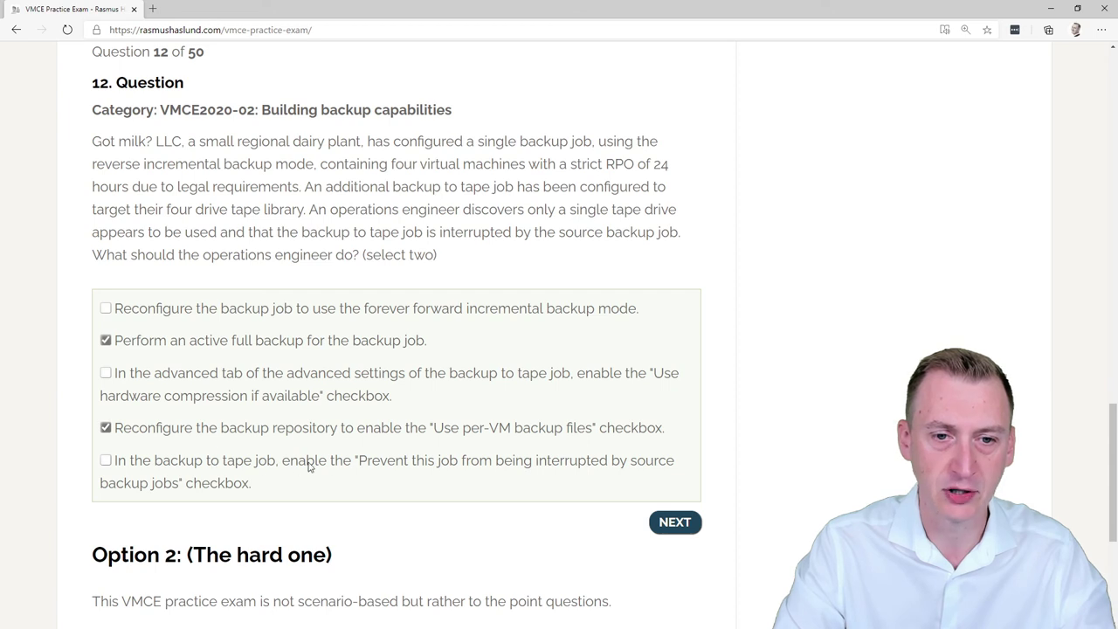
{"action": "mouse_move", "coordinate": [492, 463]}
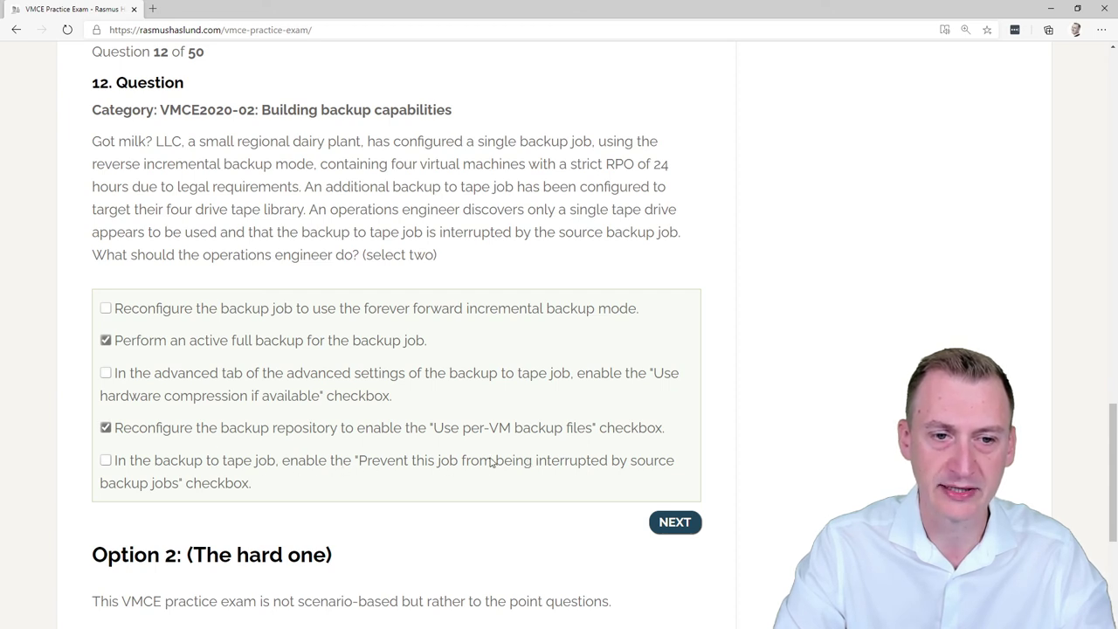
{"action": "mouse_move", "coordinate": [153, 491]}
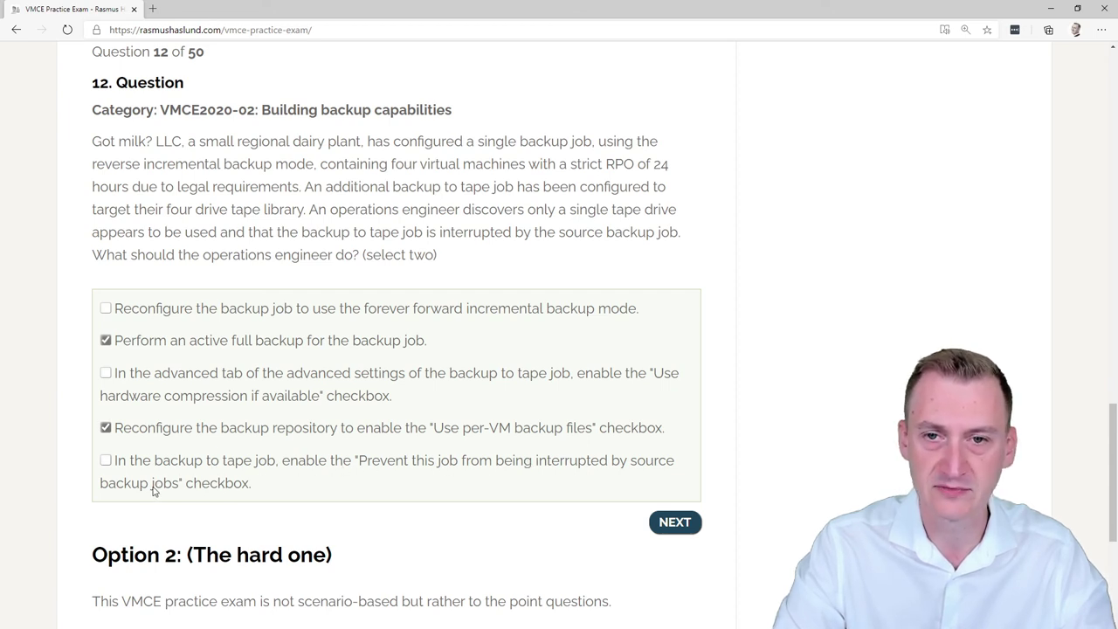
{"action": "mouse_move", "coordinate": [391, 314]}
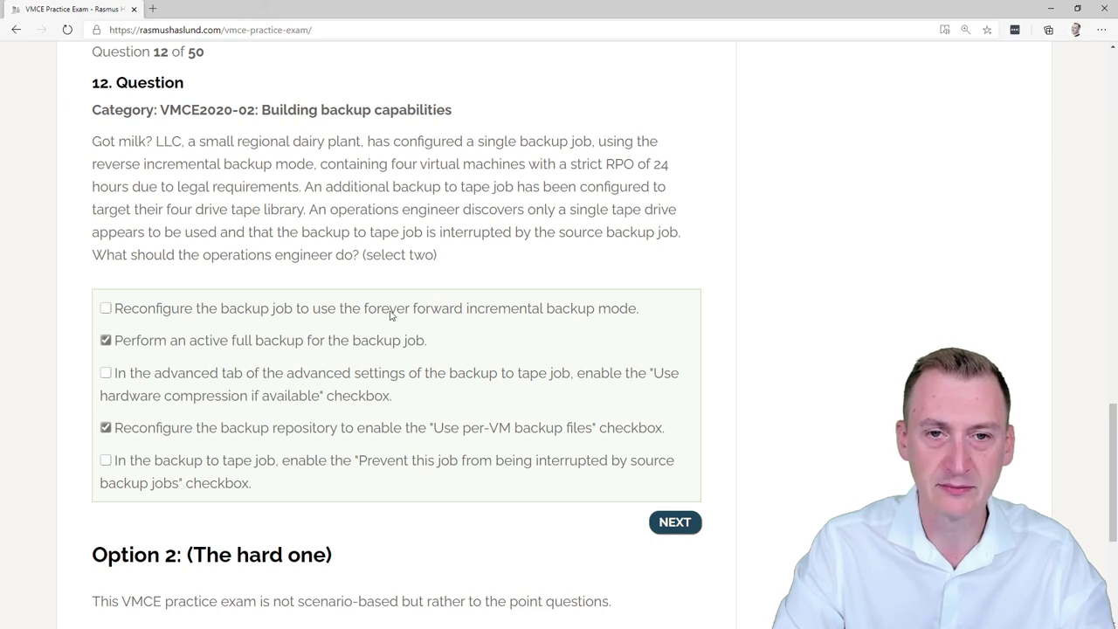
{"action": "double_click", "coordinate": [358, 231]}
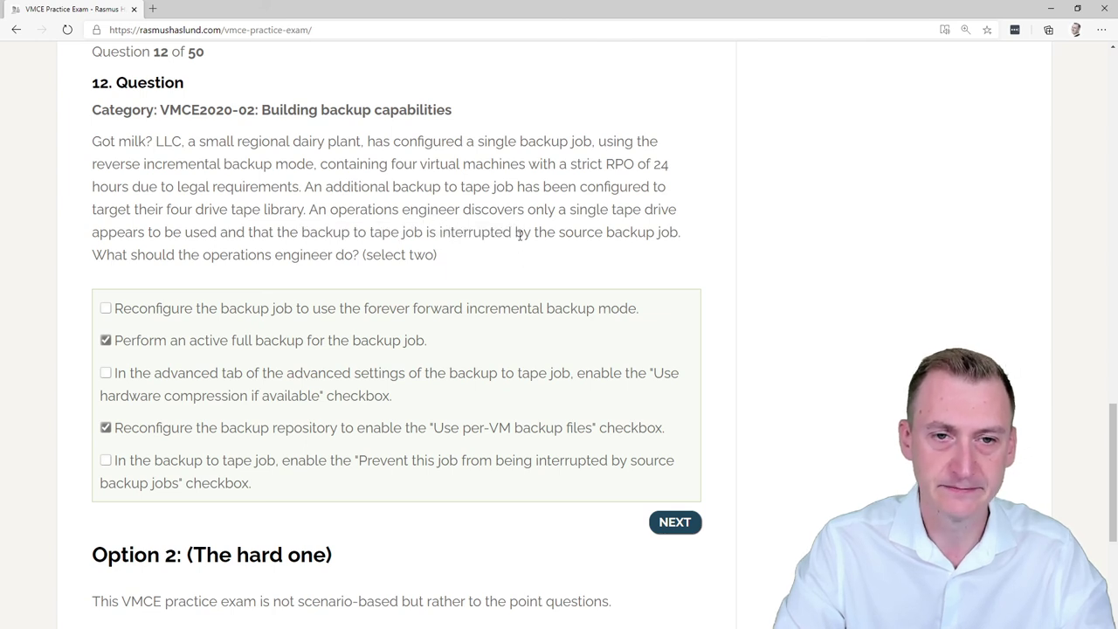
{"action": "mouse_move", "coordinate": [402, 255]}
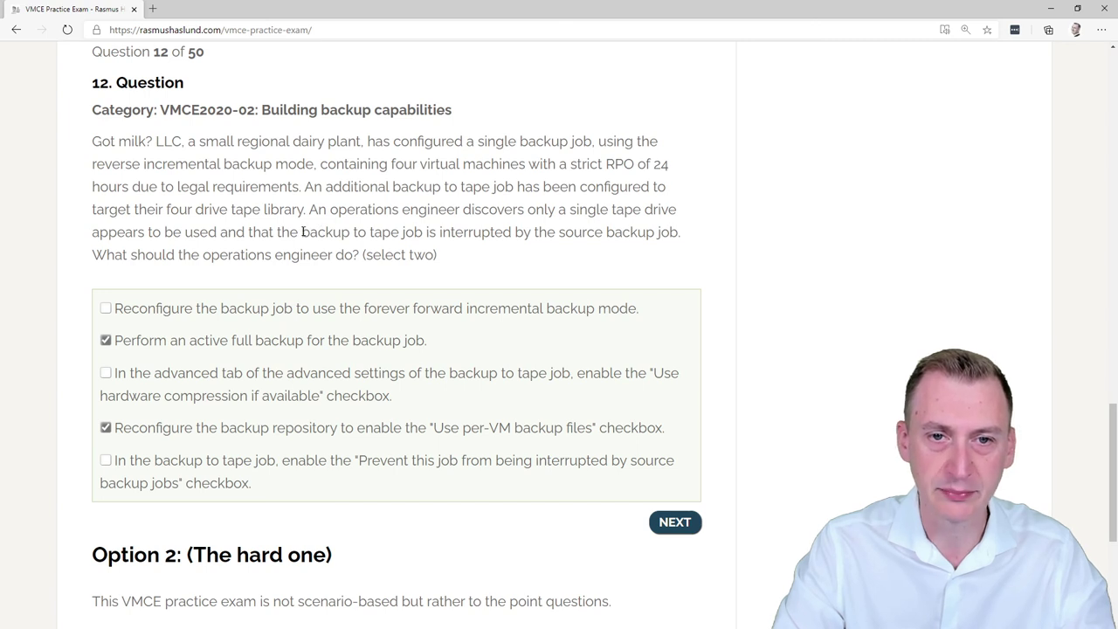
{"action": "double_click", "coordinate": [608, 233]}
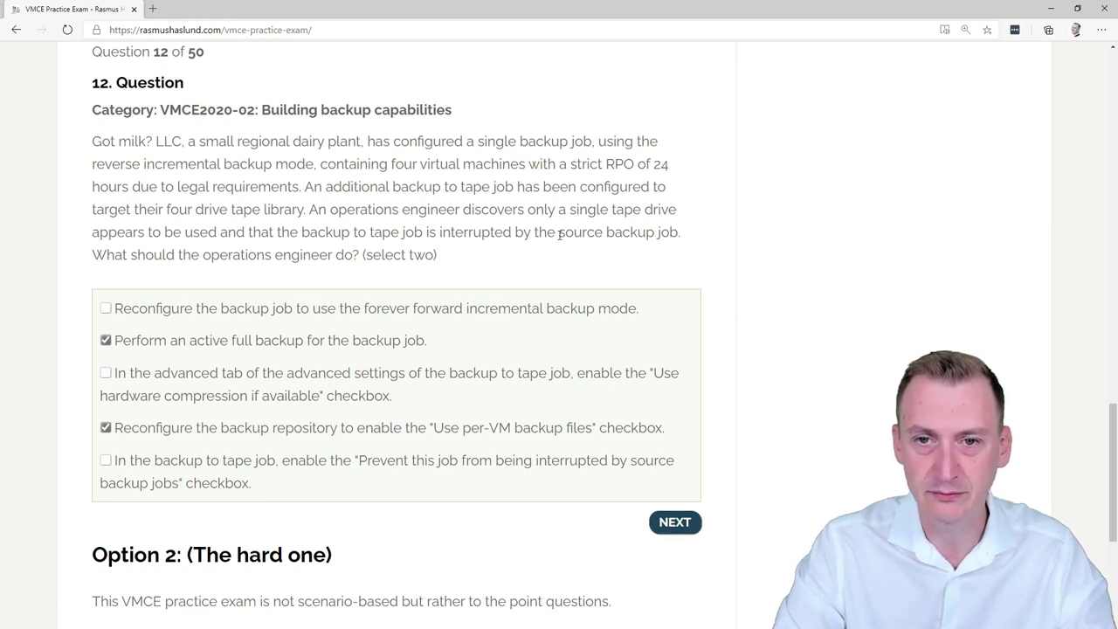
{"action": "double_click", "coordinate": [657, 164]}
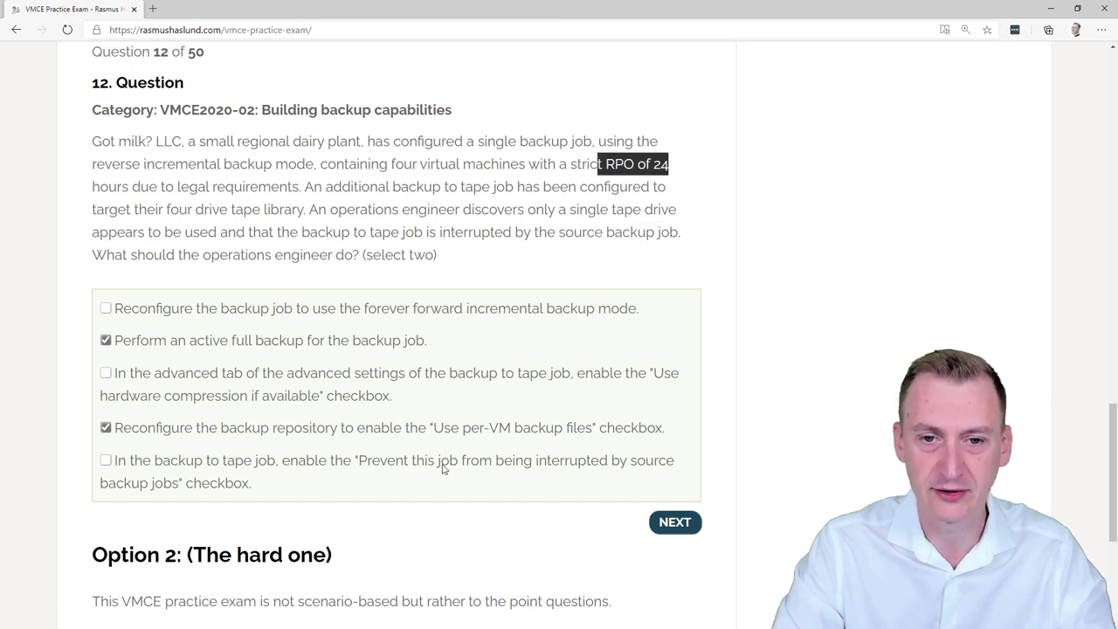
{"action": "mouse_move", "coordinate": [580, 234]}
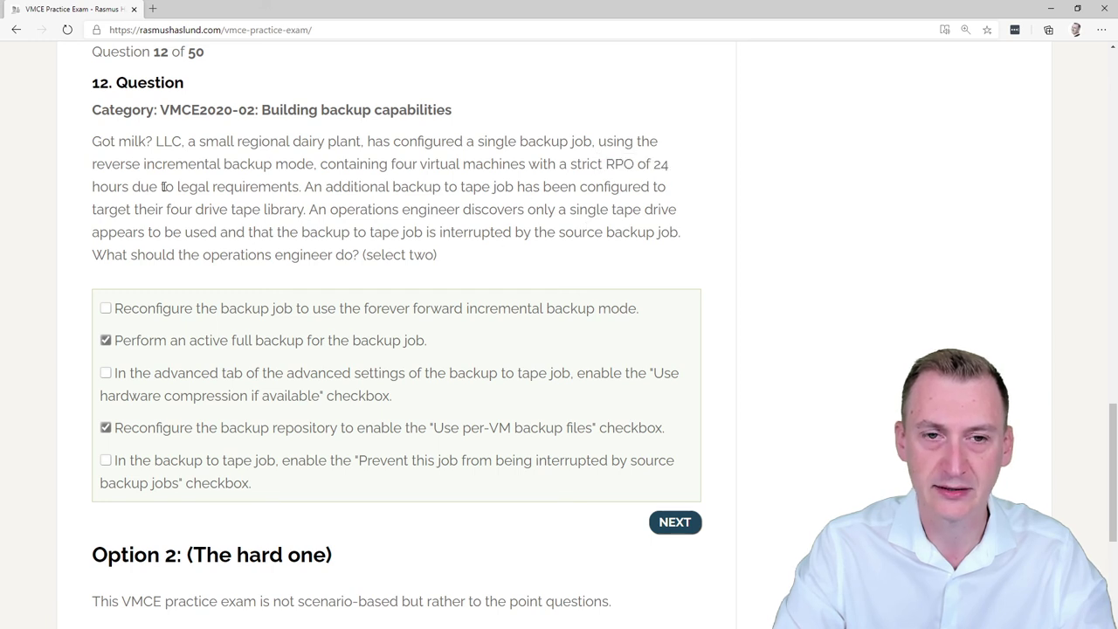
{"action": "mouse_move", "coordinate": [489, 263]}
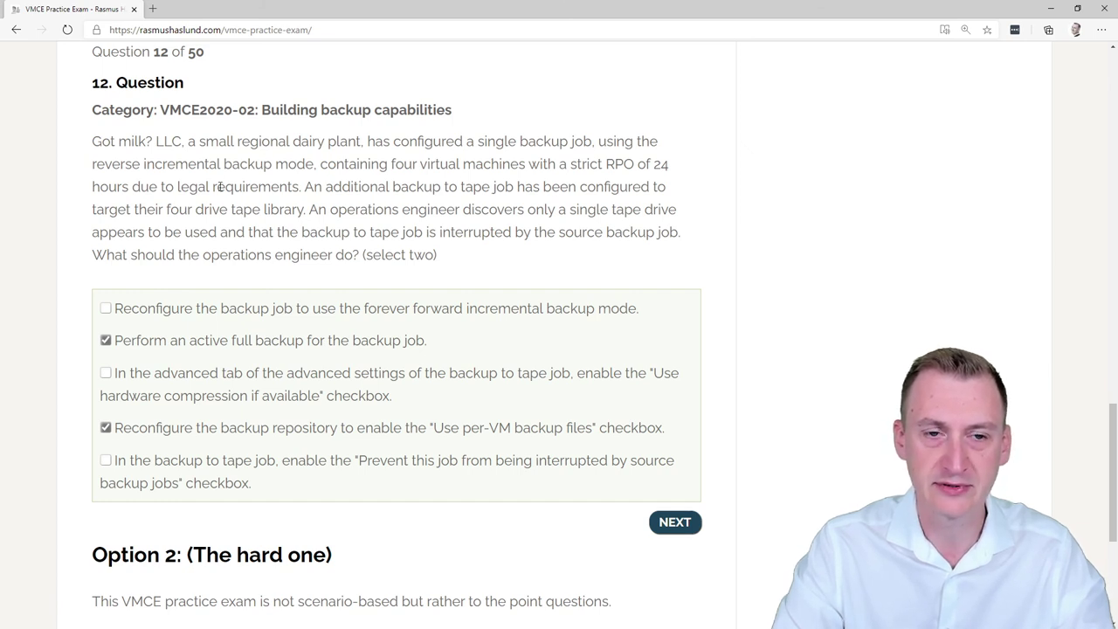
{"action": "mouse_move", "coordinate": [290, 358]}
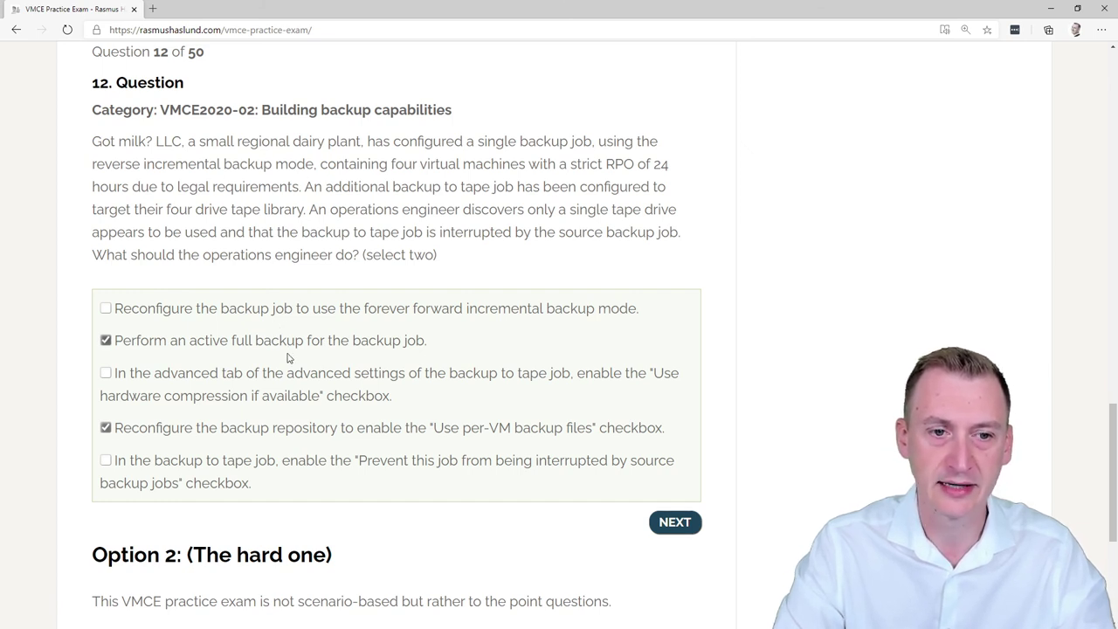